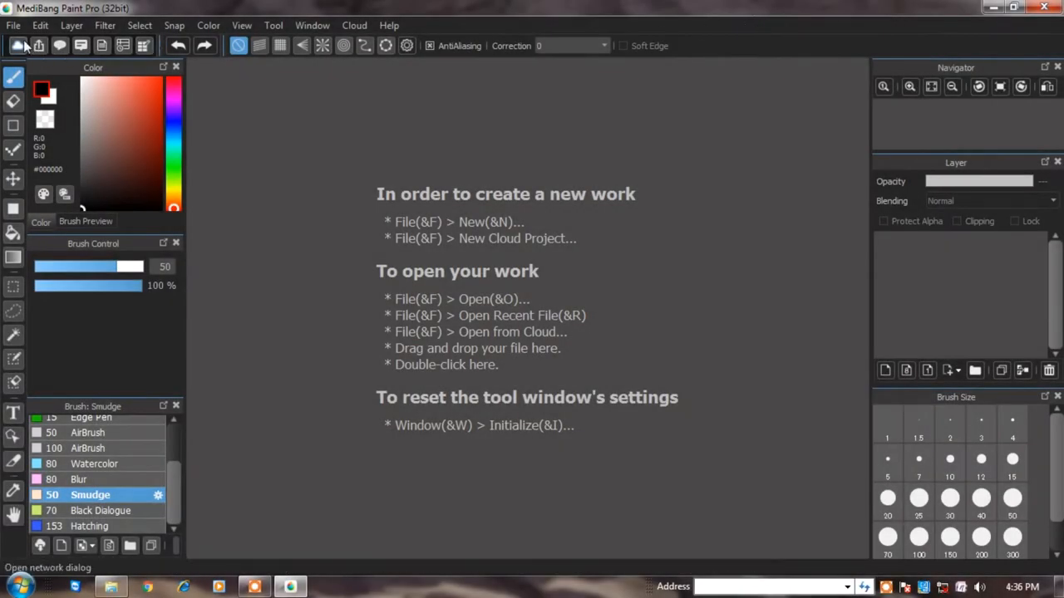
- Show the File menu commands with no document loaded
left_click(13, 25)
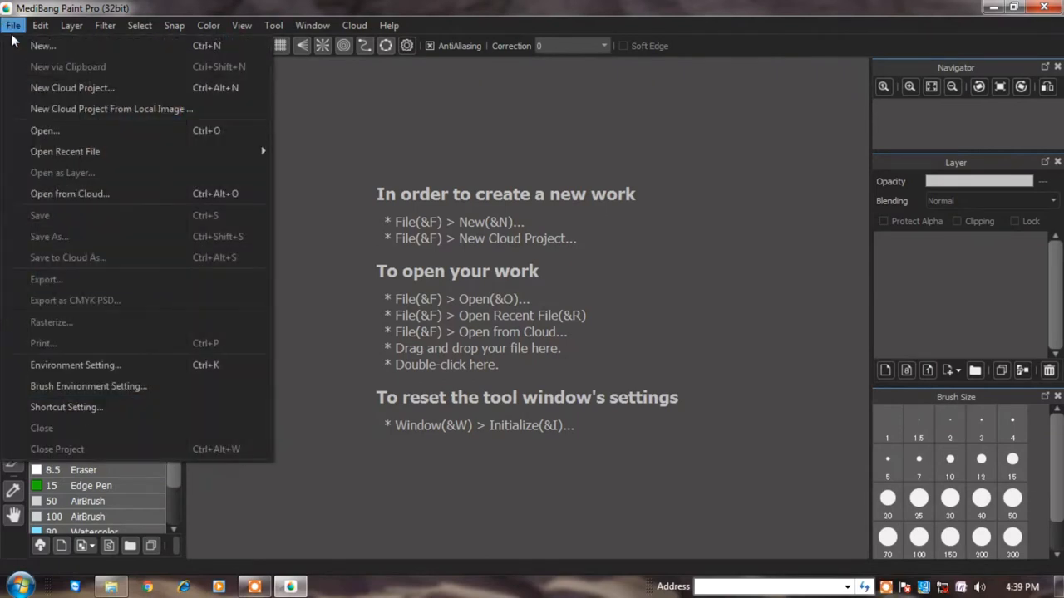
mouse_move(43, 46)
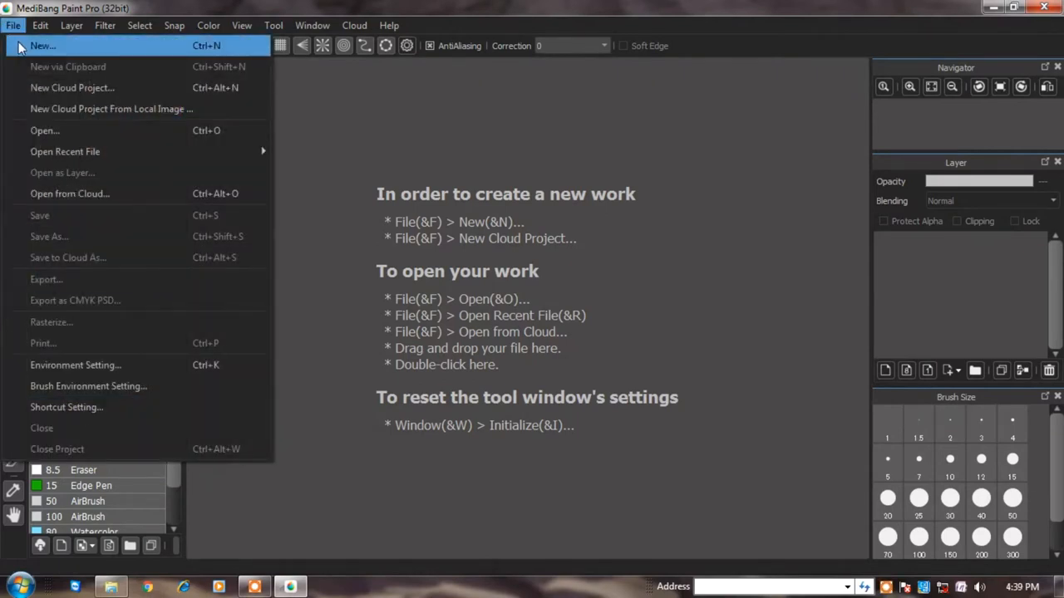
- Start a new image on the Comic tab using the Manga (B4 Manuscript) 350dpi template
left_click(43, 47)
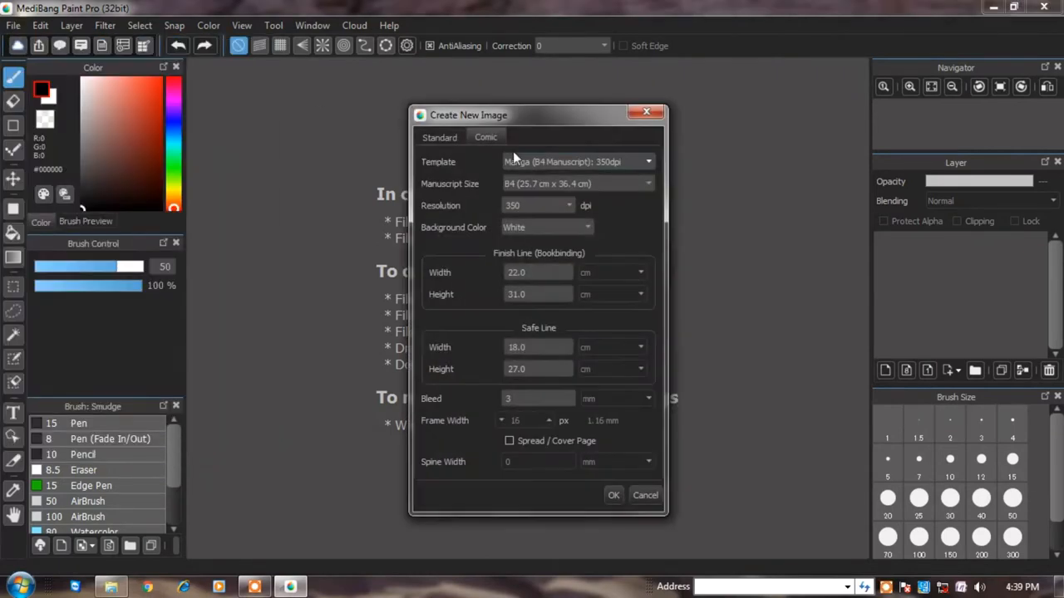
mouse_move(590, 153)
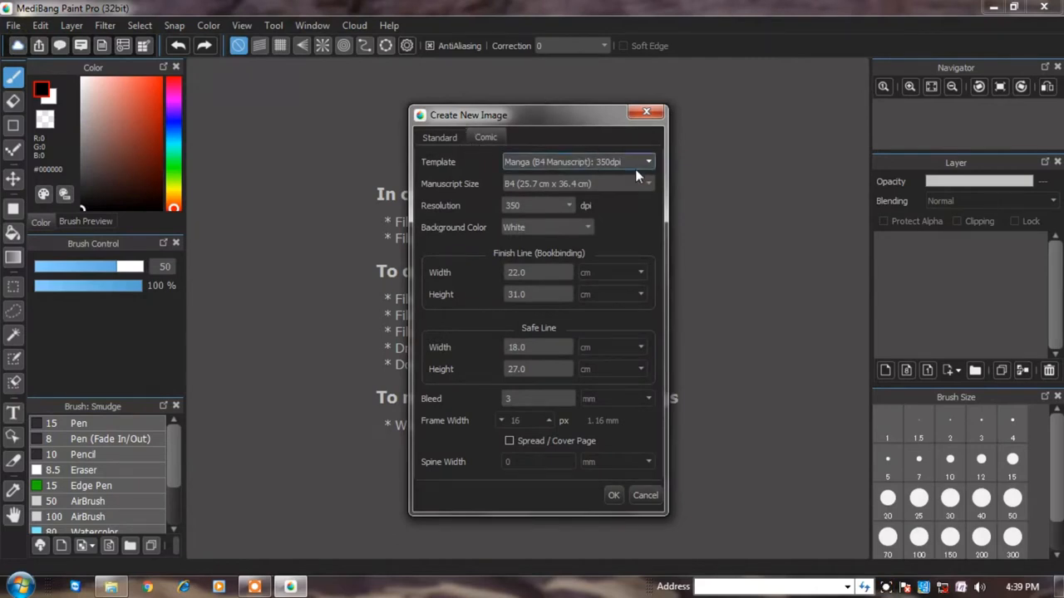
left_click(648, 163)
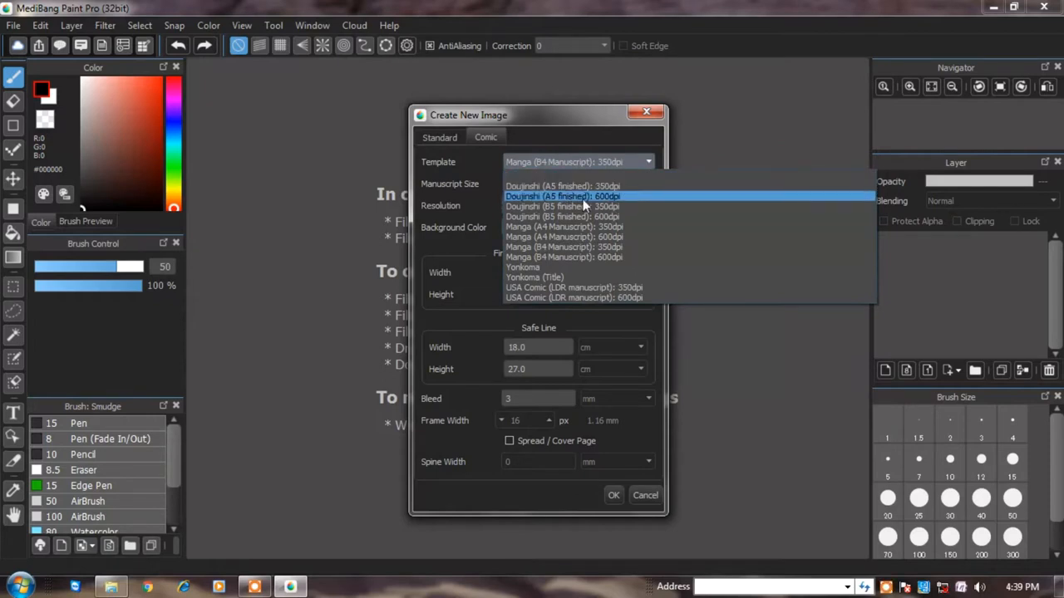
mouse_move(635, 206)
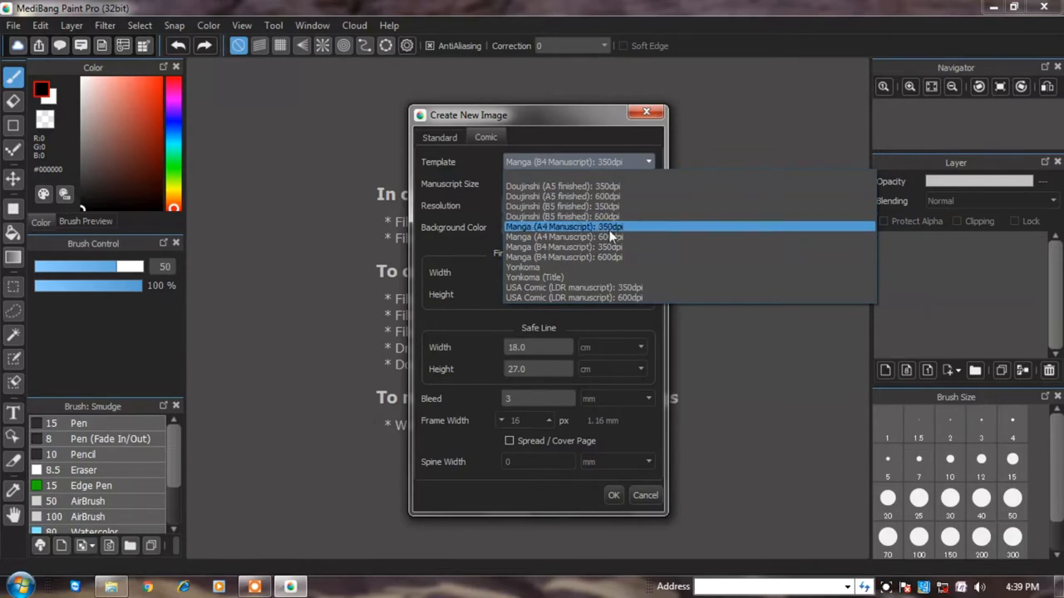
mouse_move(600, 239)
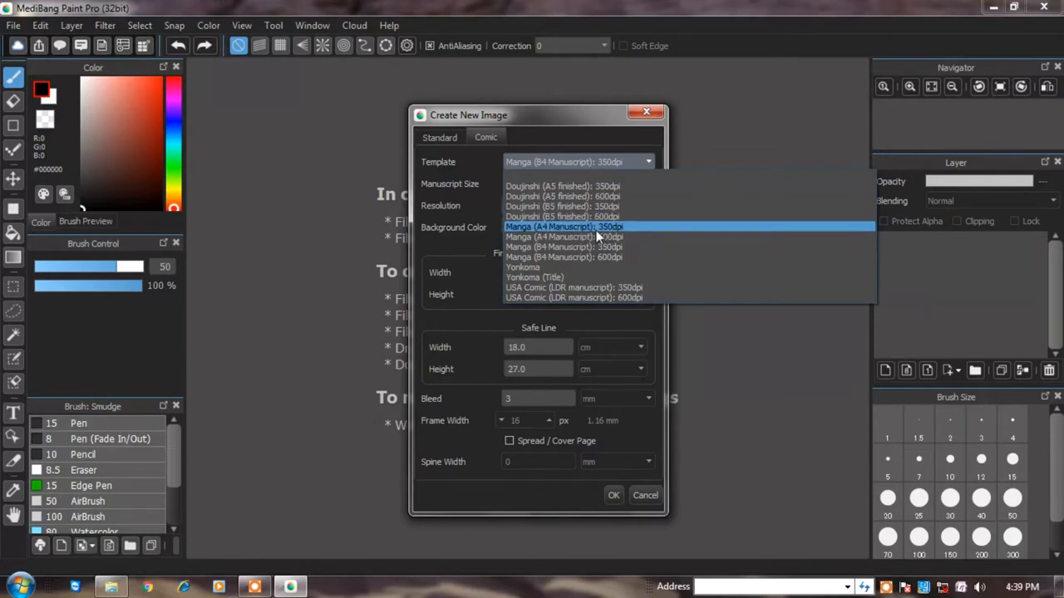
left_click(562, 246)
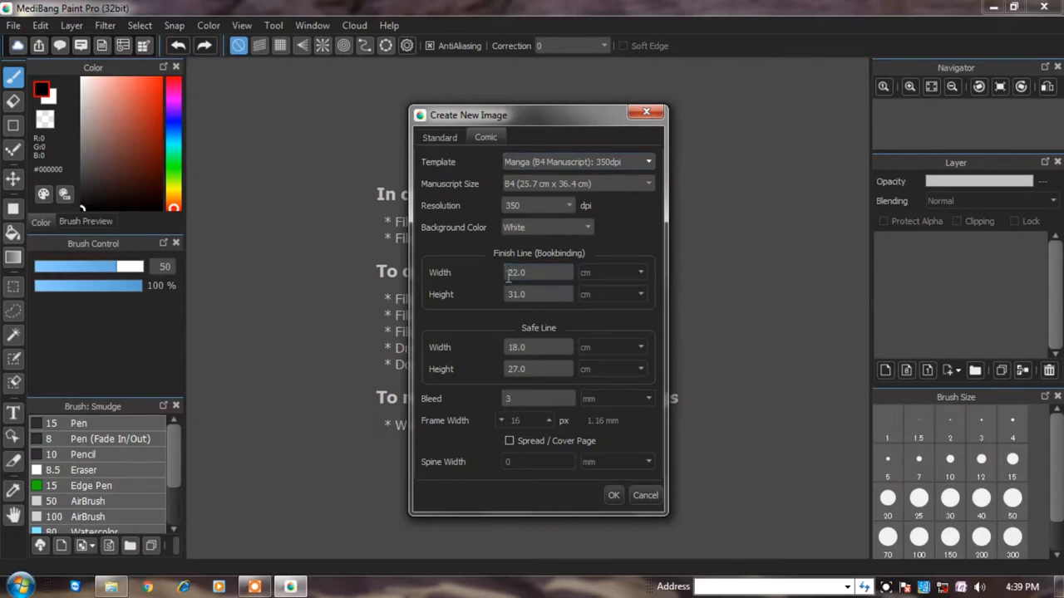
mouse_move(532, 257)
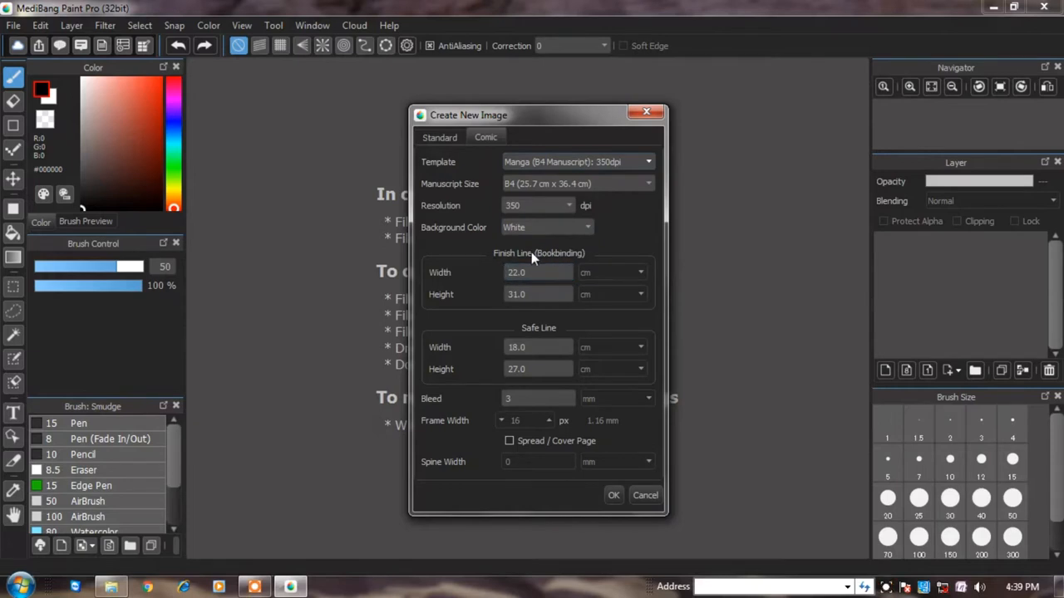
left_click(538, 294)
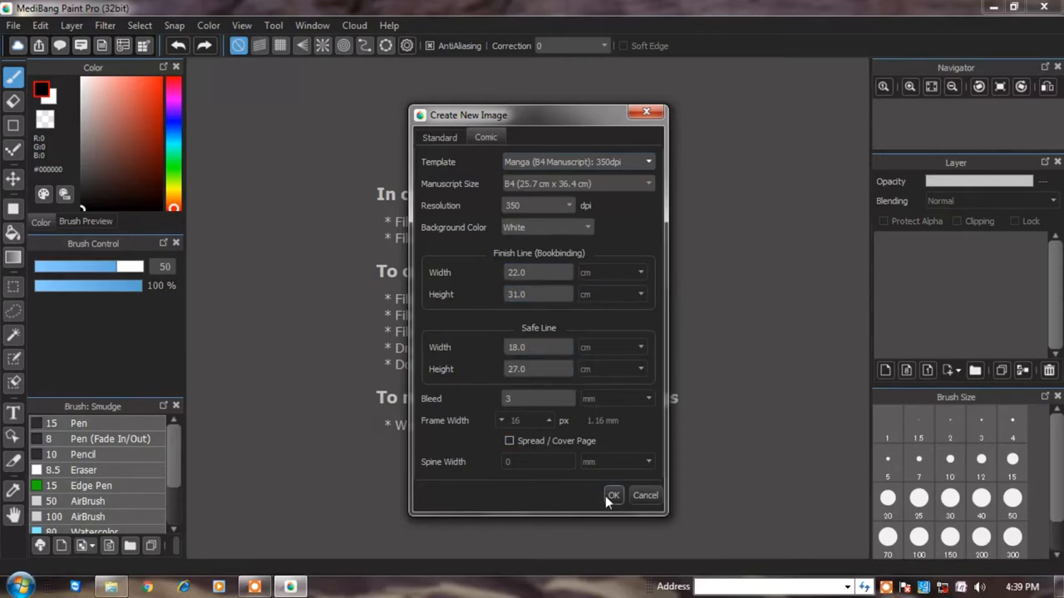
- Confirm the dialog to create the blank B4 350dpi manga page with guide lines
left_click(614, 495)
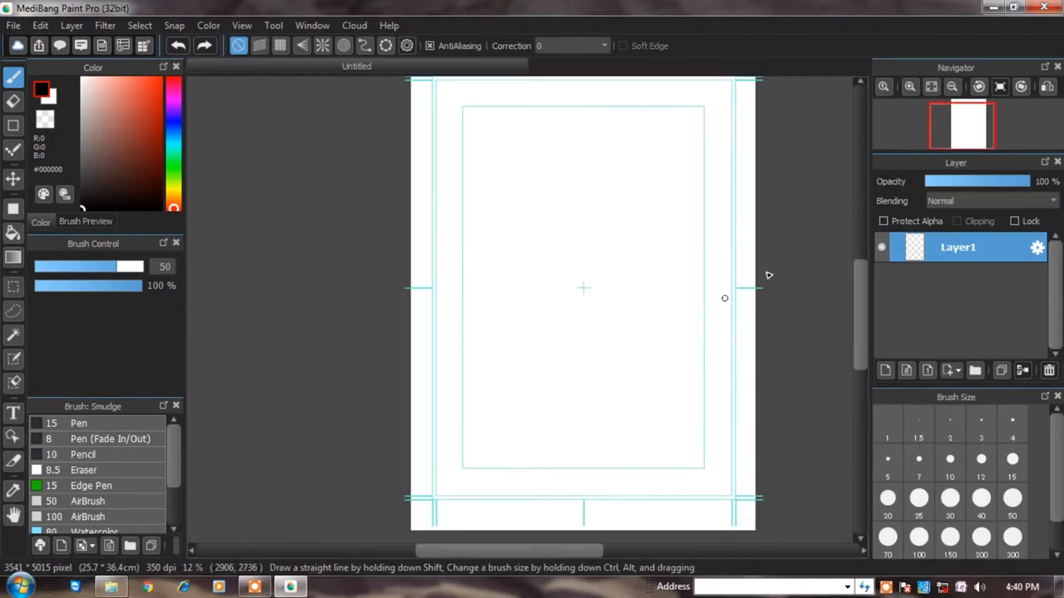
mouse_move(746, 295)
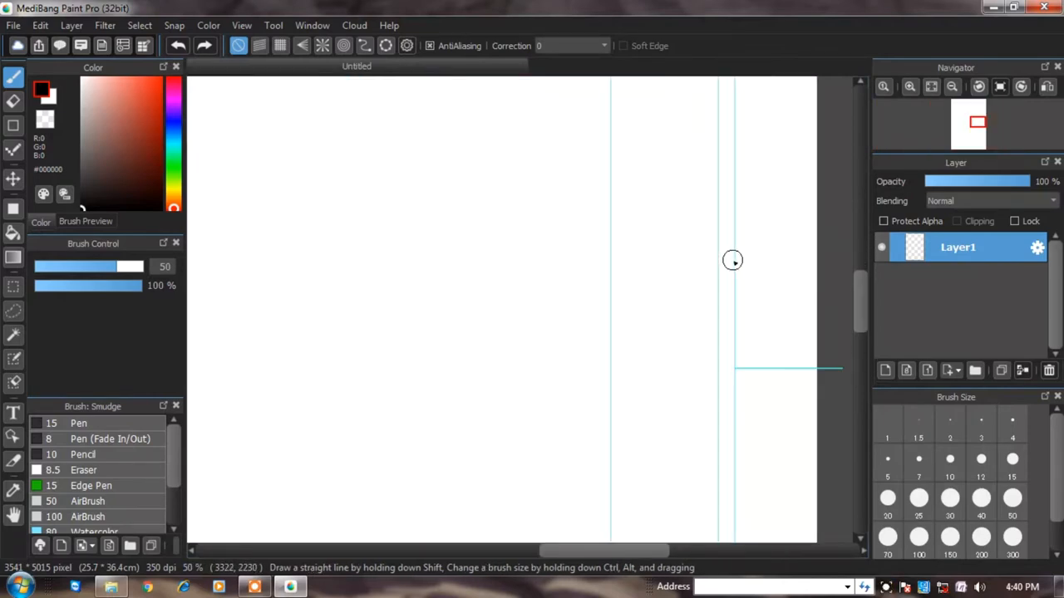
mouse_move(736, 214)
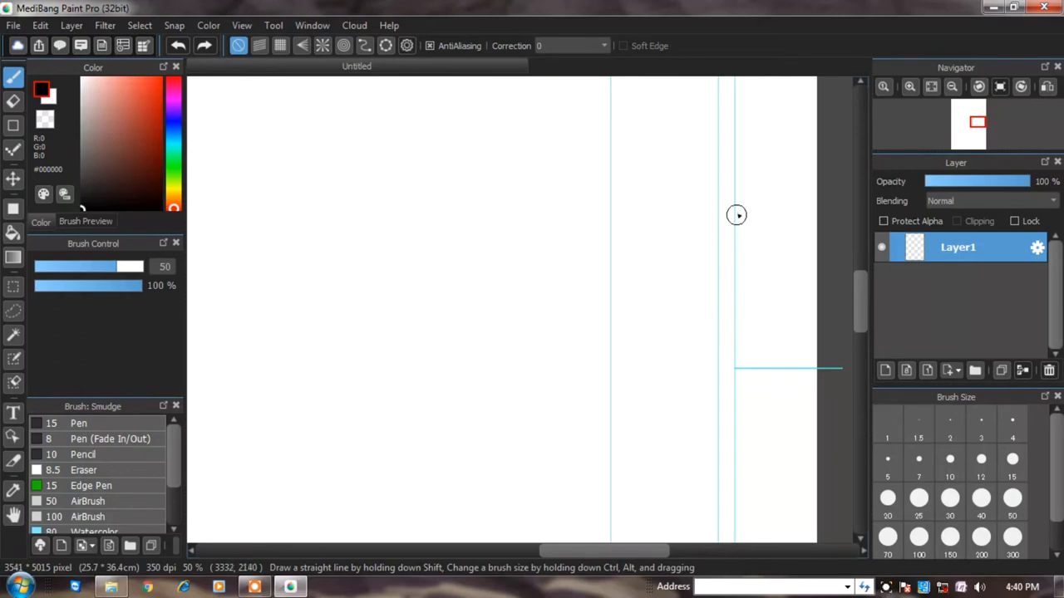
mouse_move(723, 323)
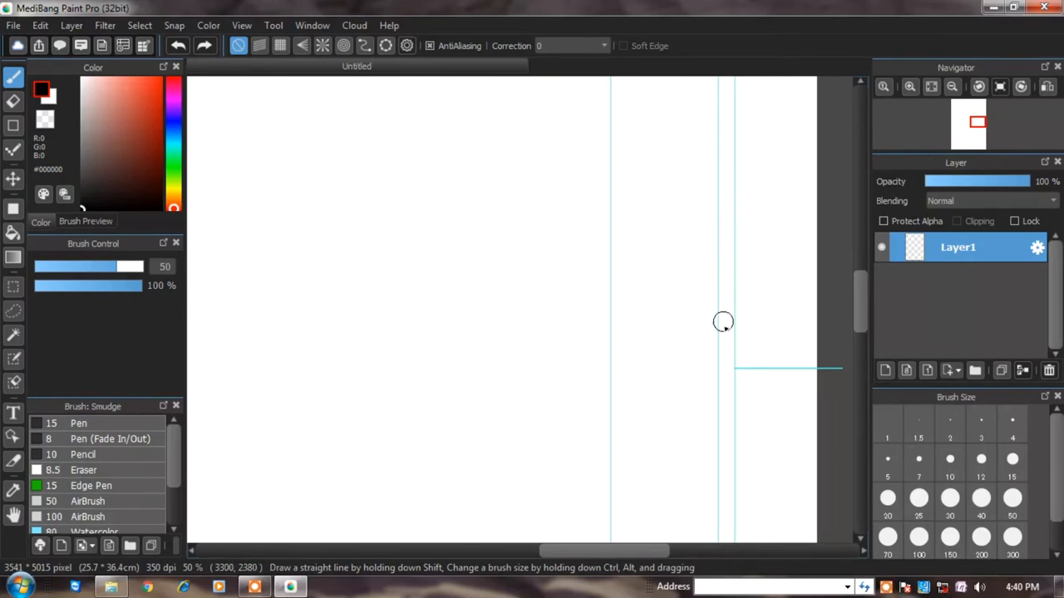
mouse_move(741, 344)
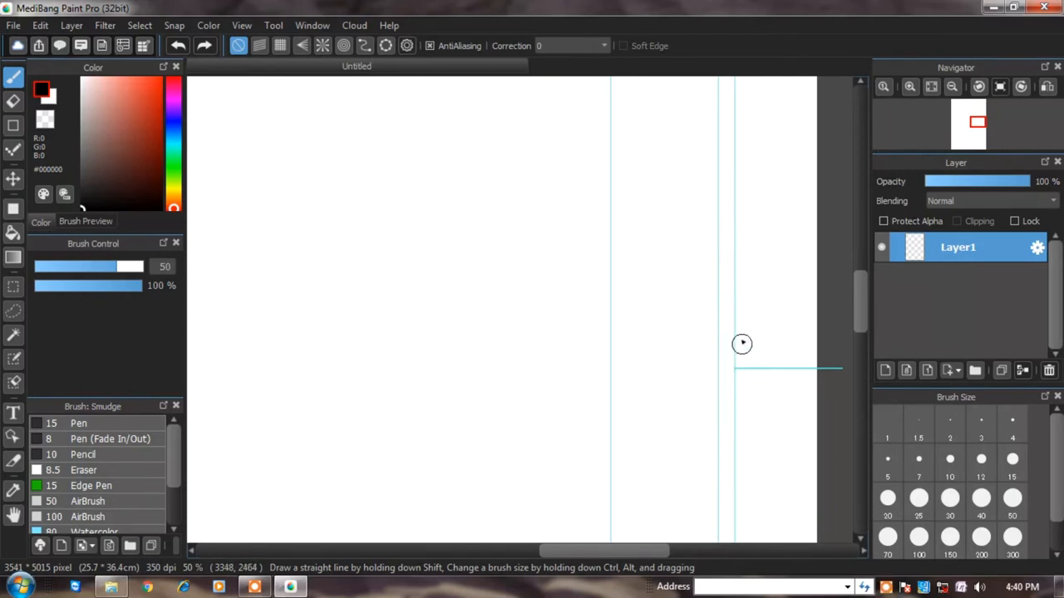
mouse_move(734, 184)
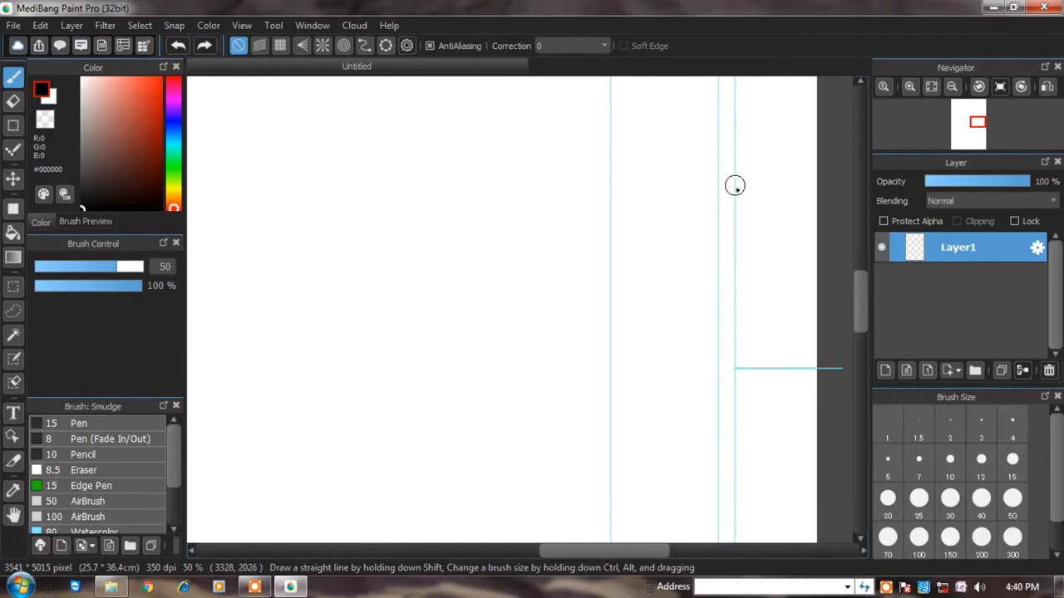
mouse_move(728, 201)
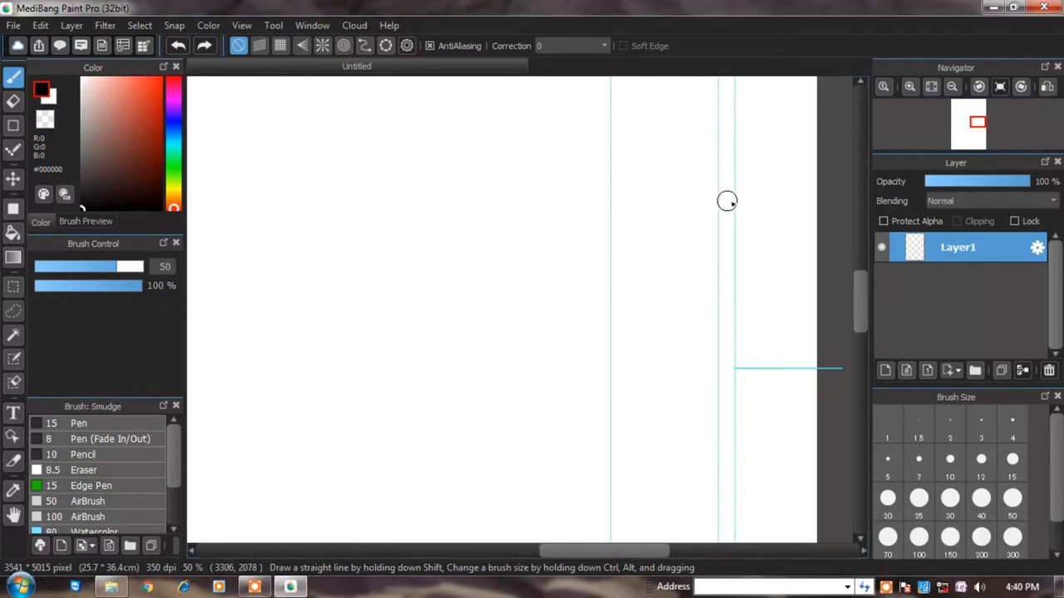
mouse_move(714, 201)
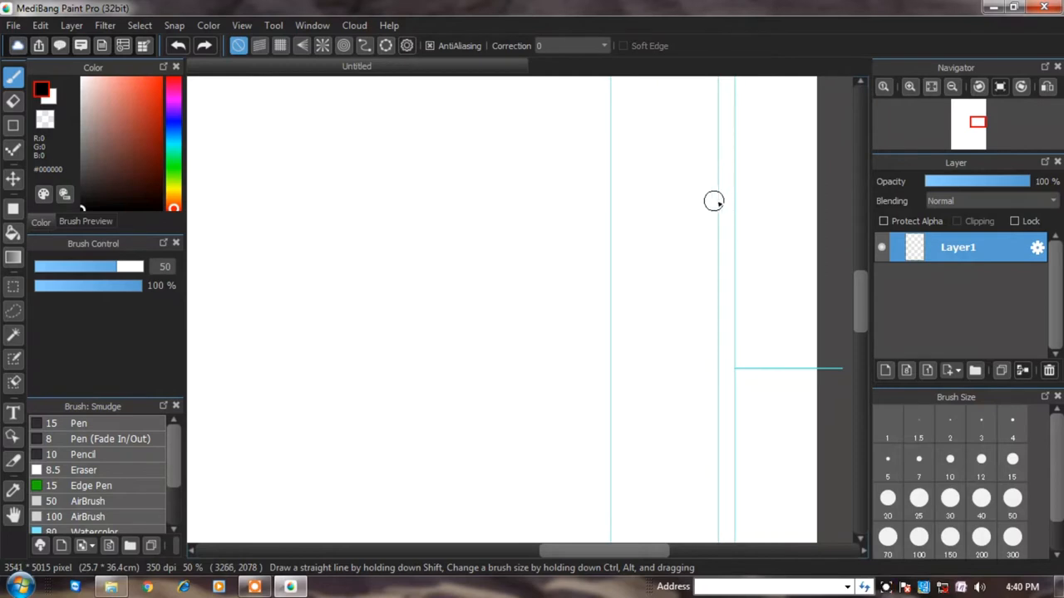
mouse_move(715, 188)
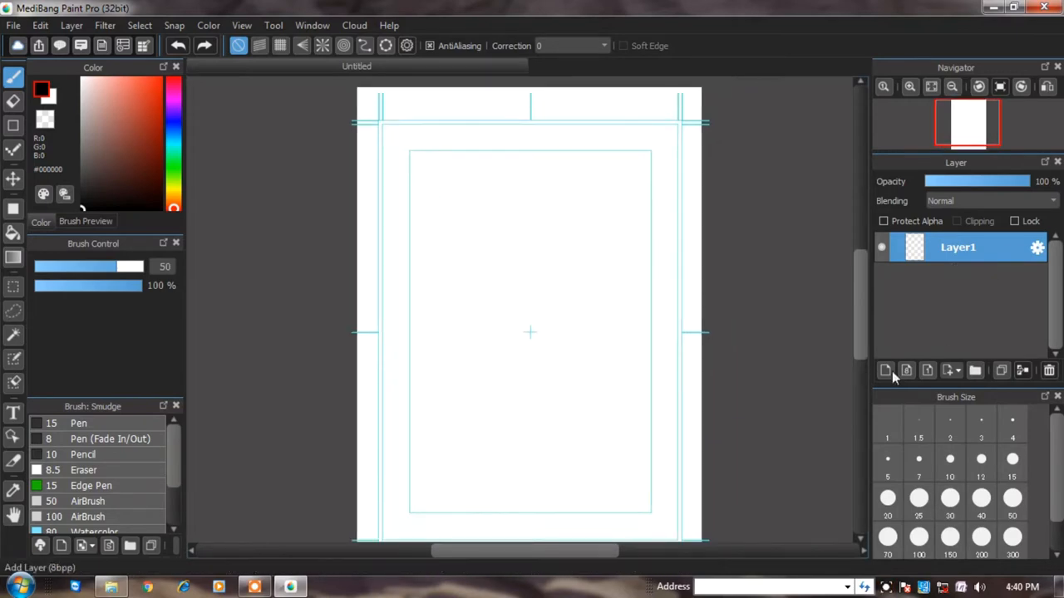
mouse_move(1027, 262)
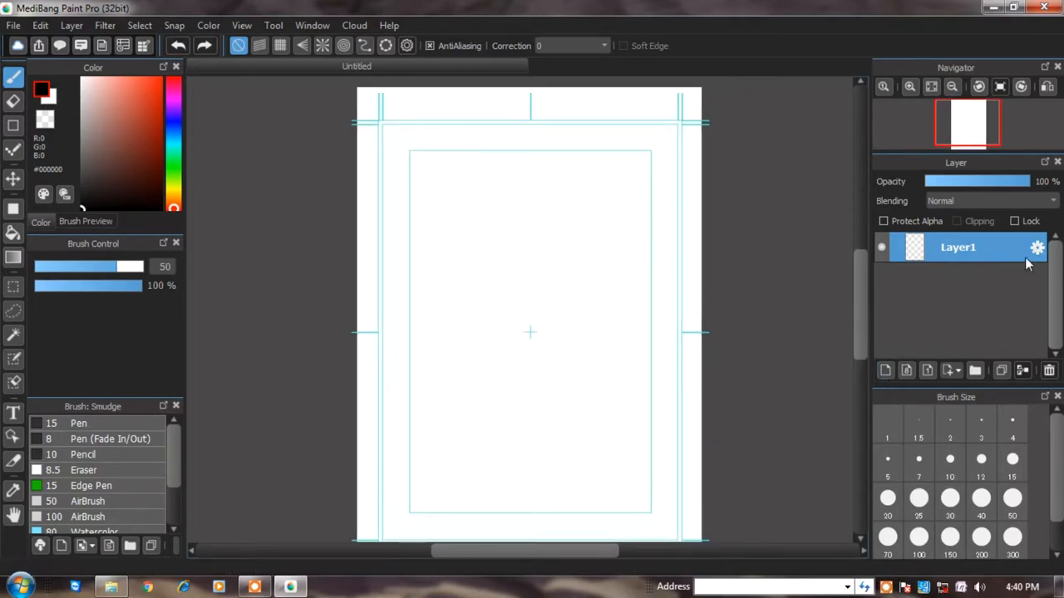
- Rename Layer1 to 'Art' through its layer properties
left_click(1037, 246)
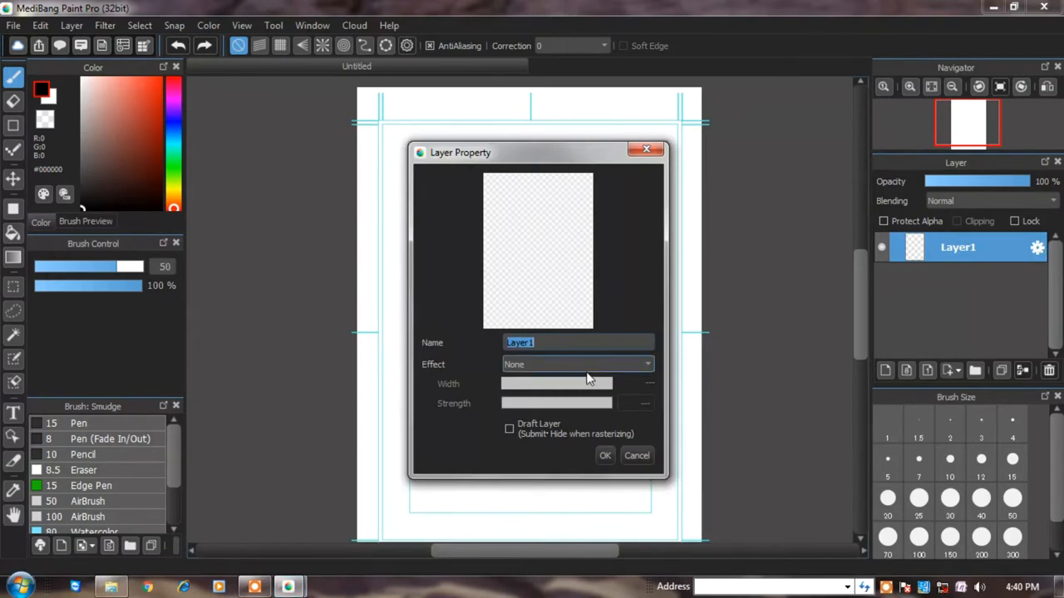
type("Art")
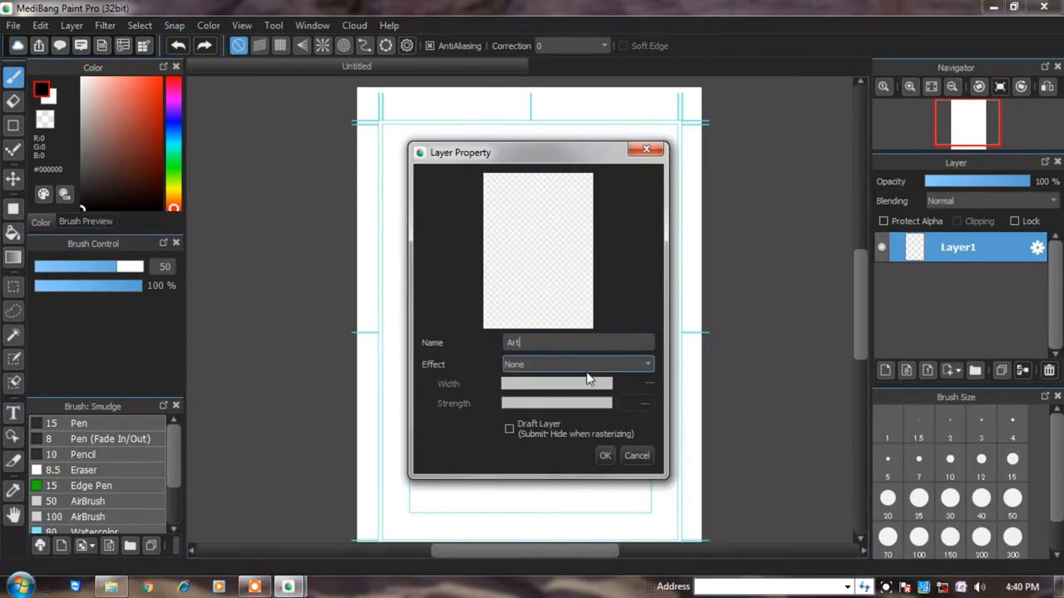
left_click(605, 456)
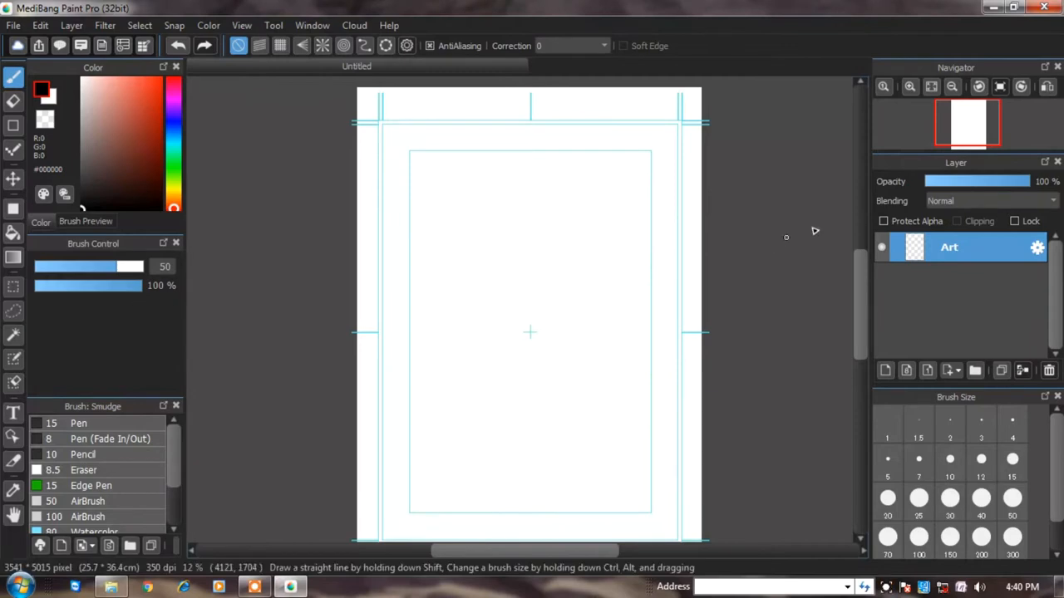
mouse_move(173, 362)
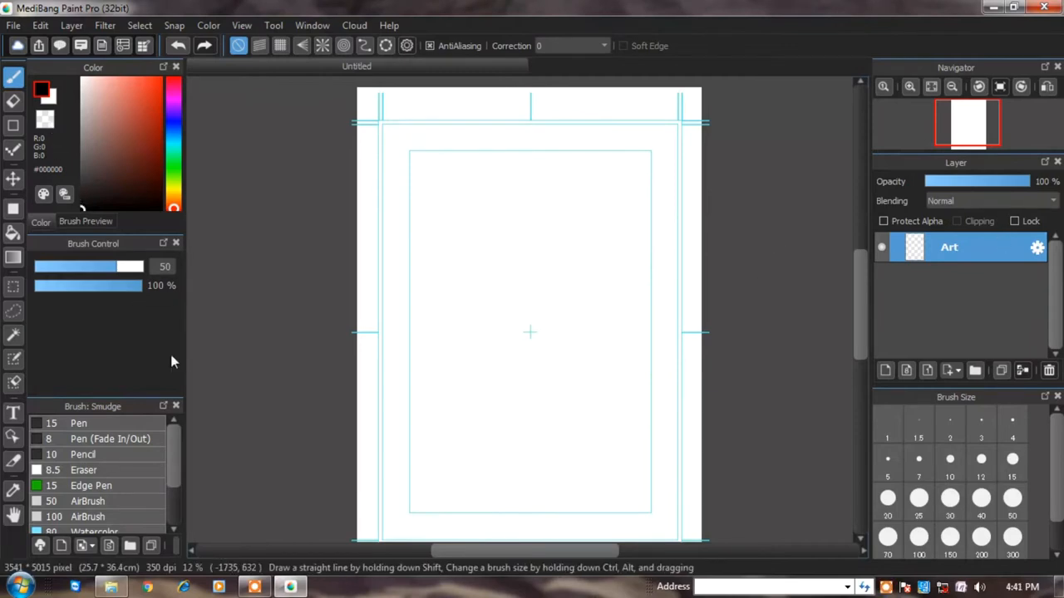
mouse_move(96, 425)
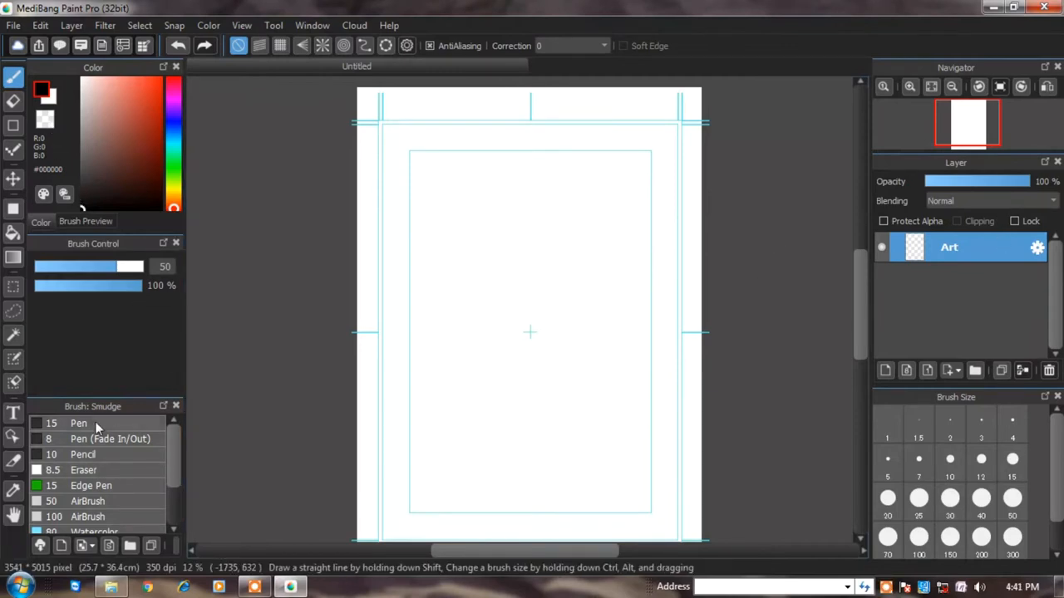
- Enable Opacity by Pressure for the Pen brush and confirm its settings
left_click(80, 424)
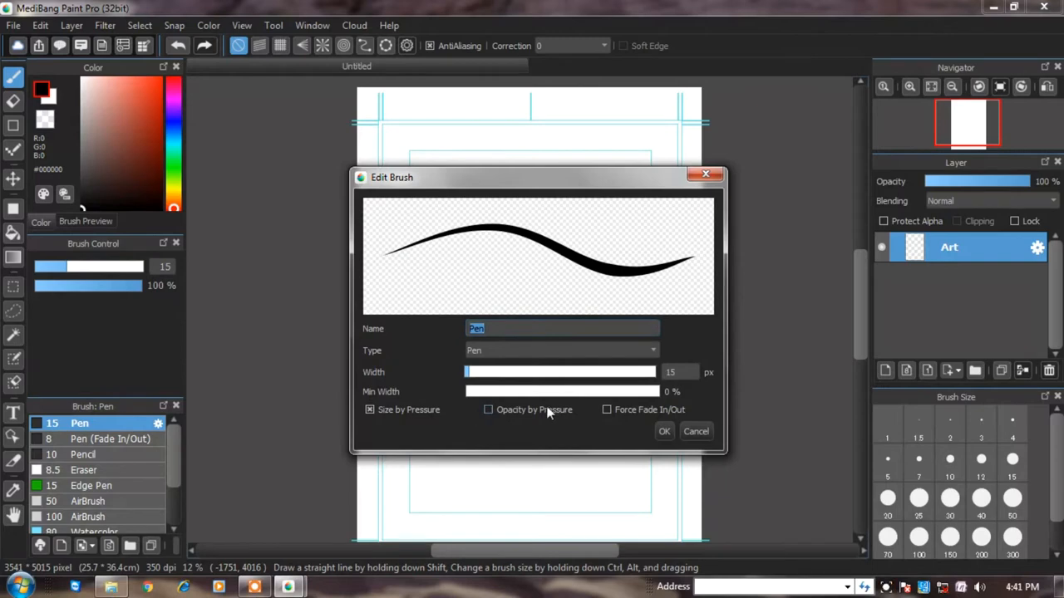
left_click(489, 409)
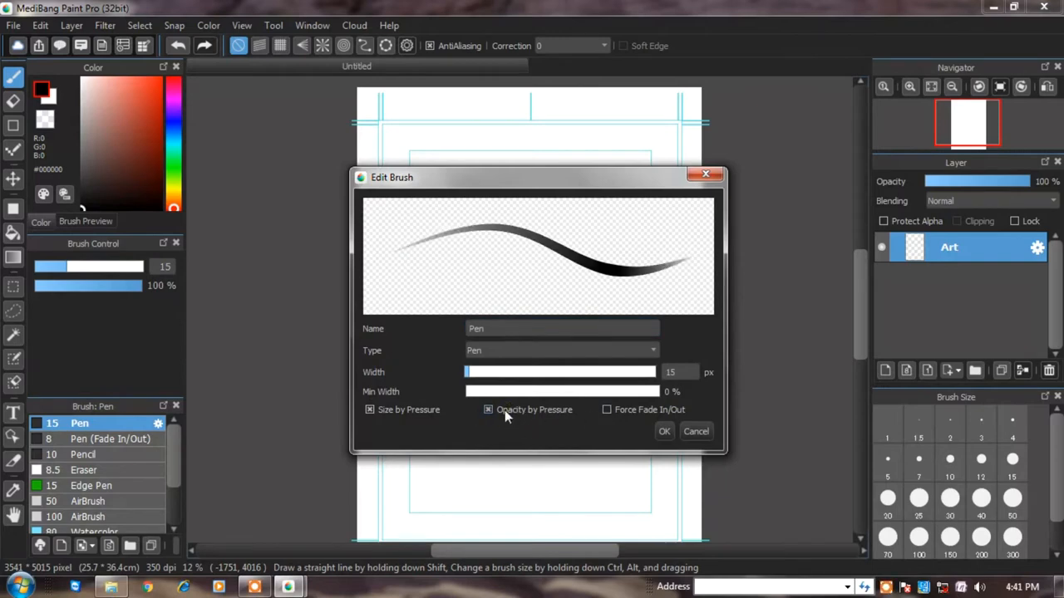
left_click(606, 409)
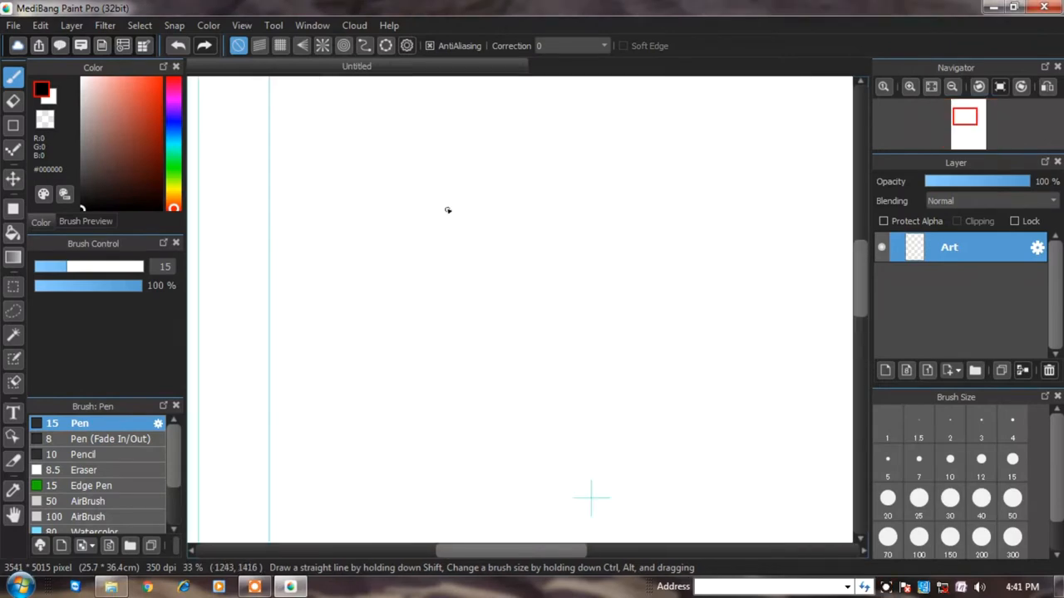
- Draw a thick black Pen test stroke at width 50
left_click(918, 499)
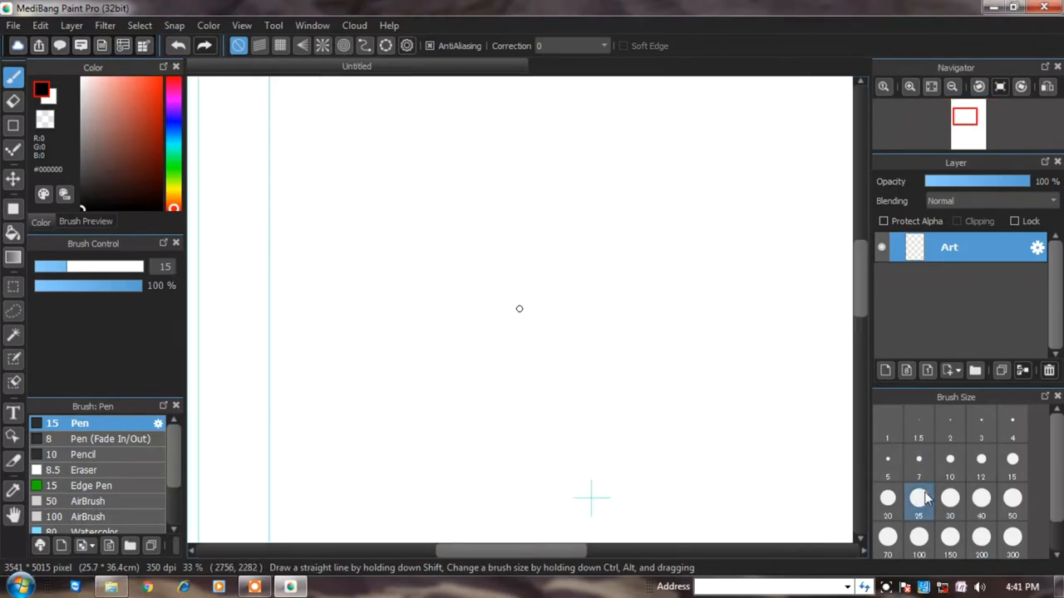
left_click(1012, 497)
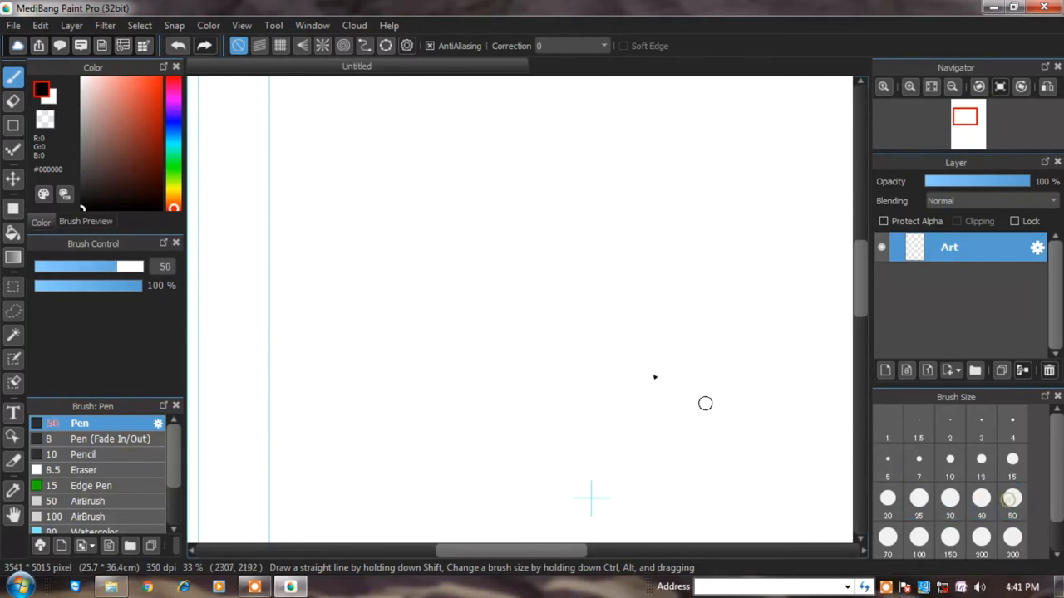
left_click_drag(376, 165, 467, 349)
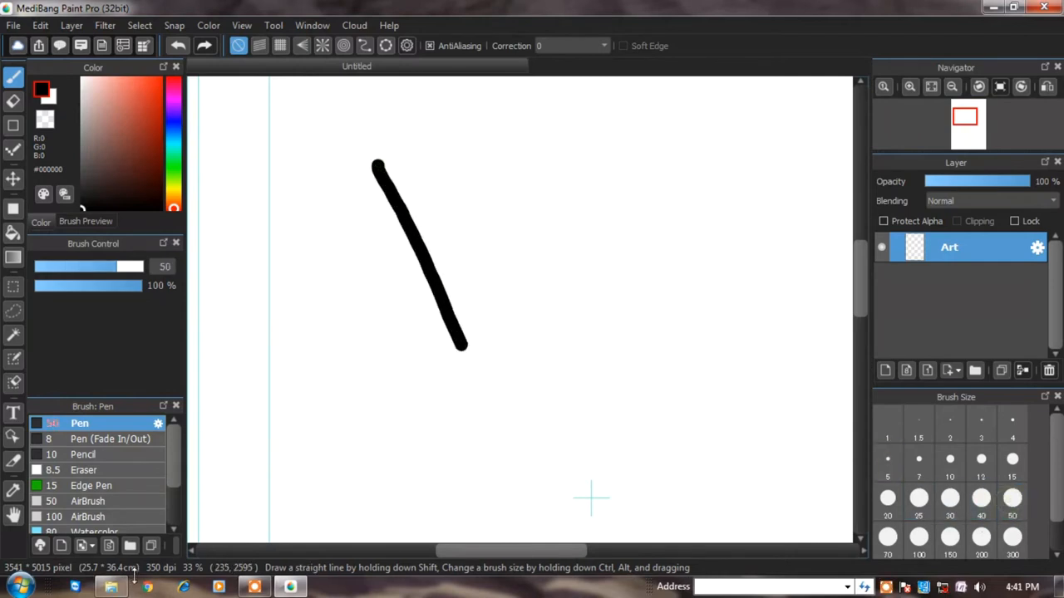
- Draw a tapered Pen (Fade In/Out) test stroke at width 50 beside the first
left_click(110, 439)
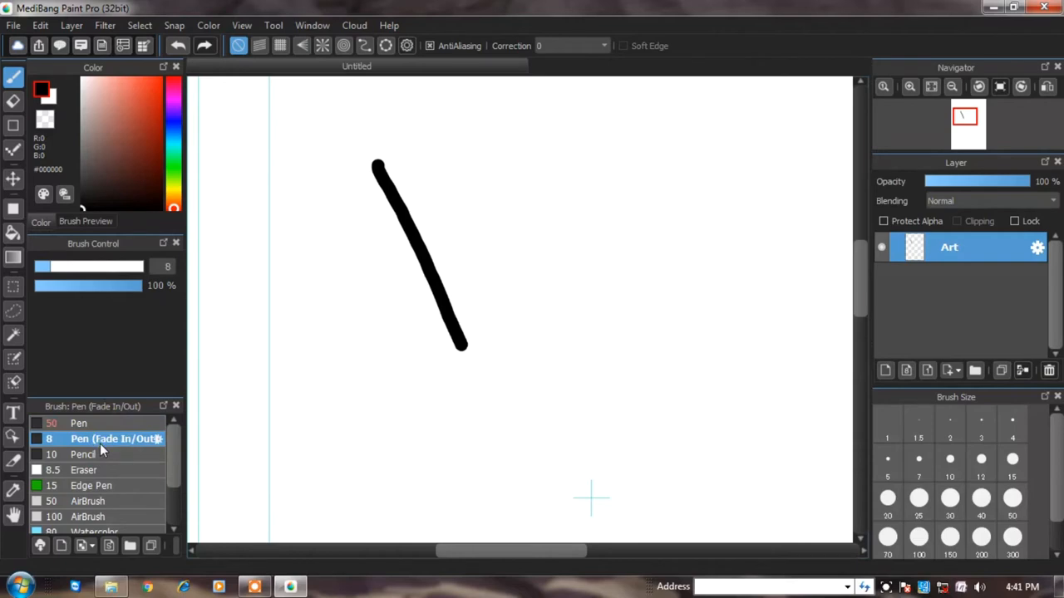
double_click(108, 439)
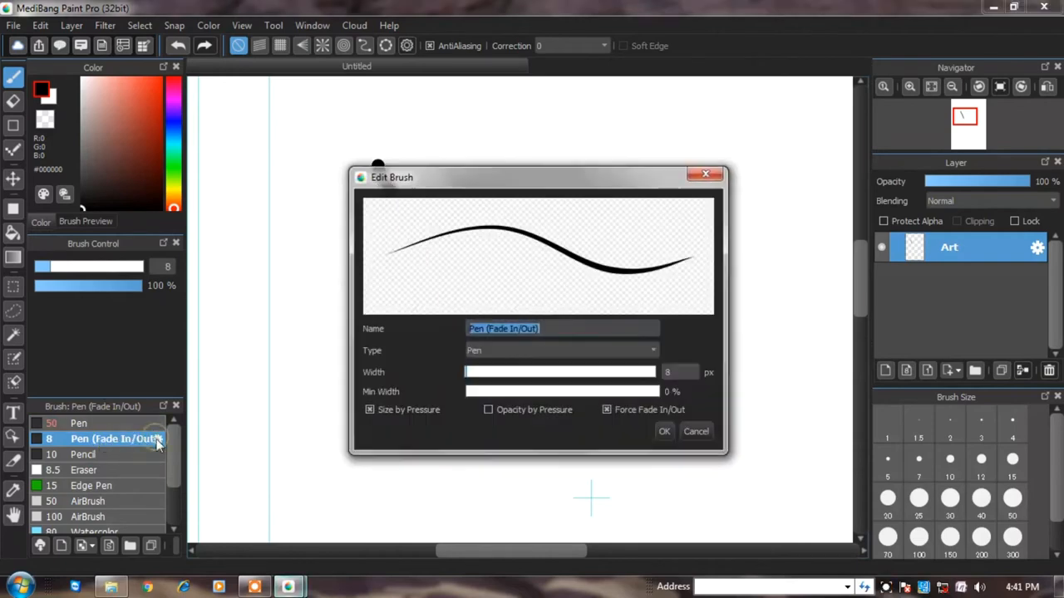
mouse_move(652, 378)
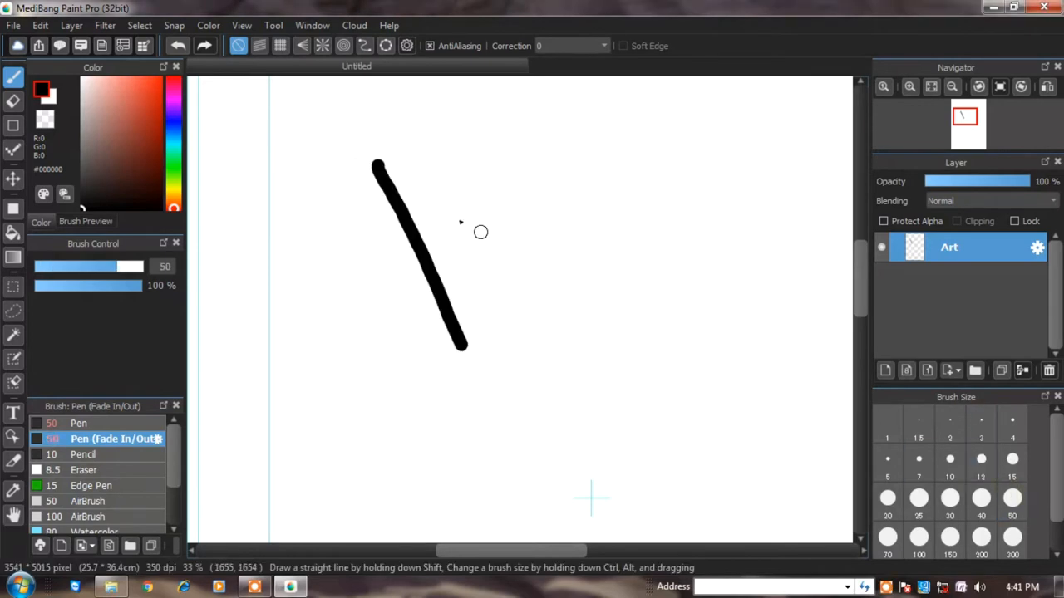
left_click_drag(424, 137, 528, 379)
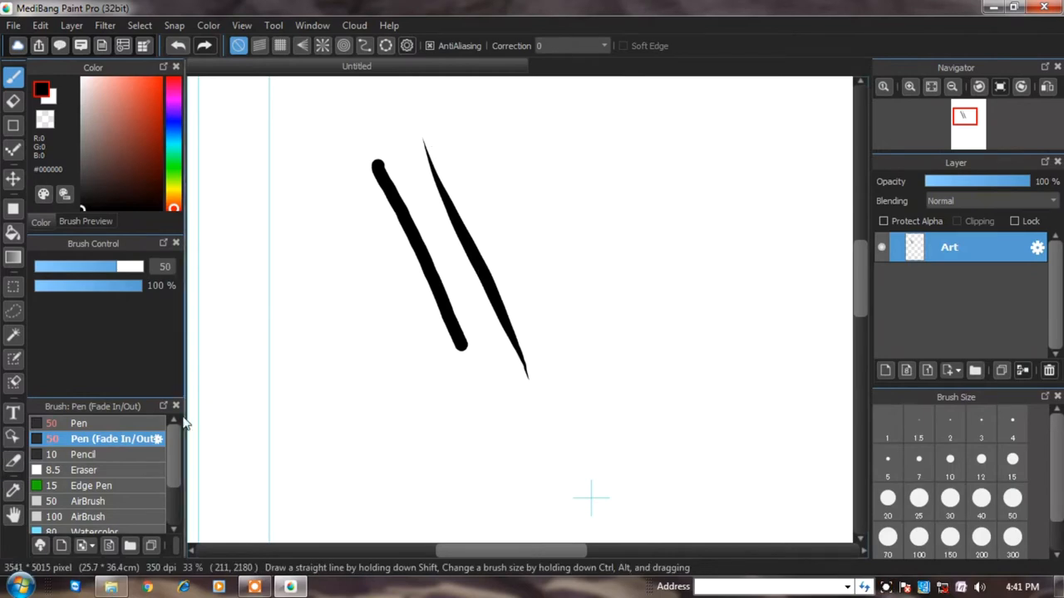
- Draw a Pencil test stroke at width 50
left_click(83, 454)
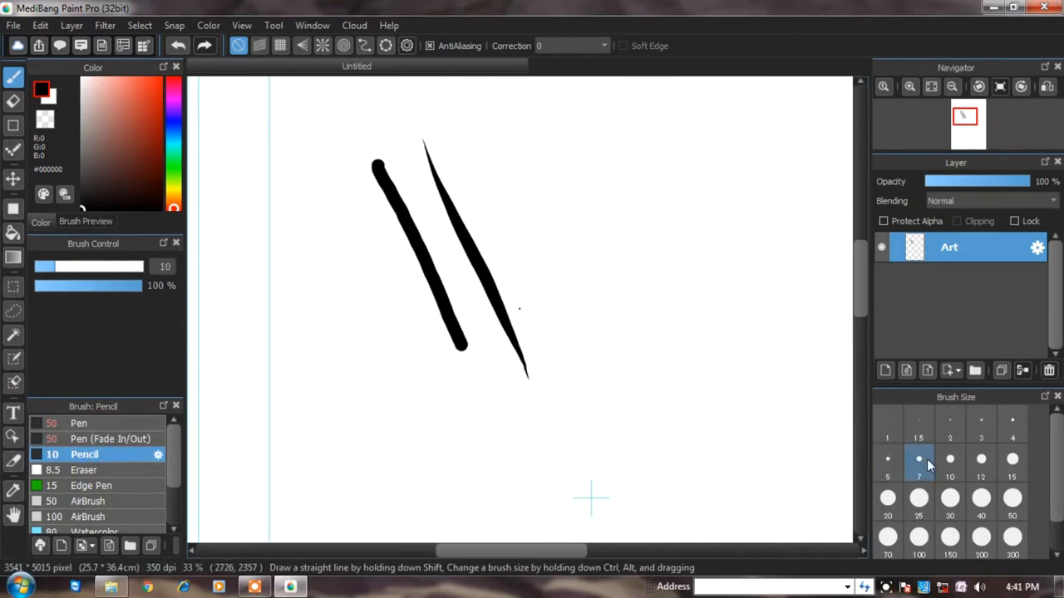
left_click(918, 458)
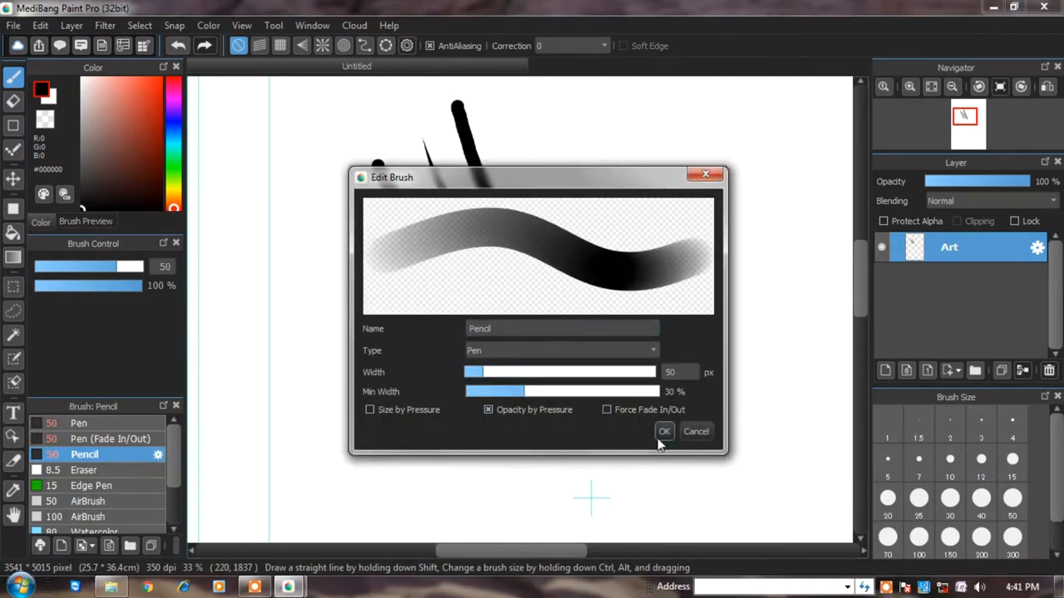
left_click(665, 432)
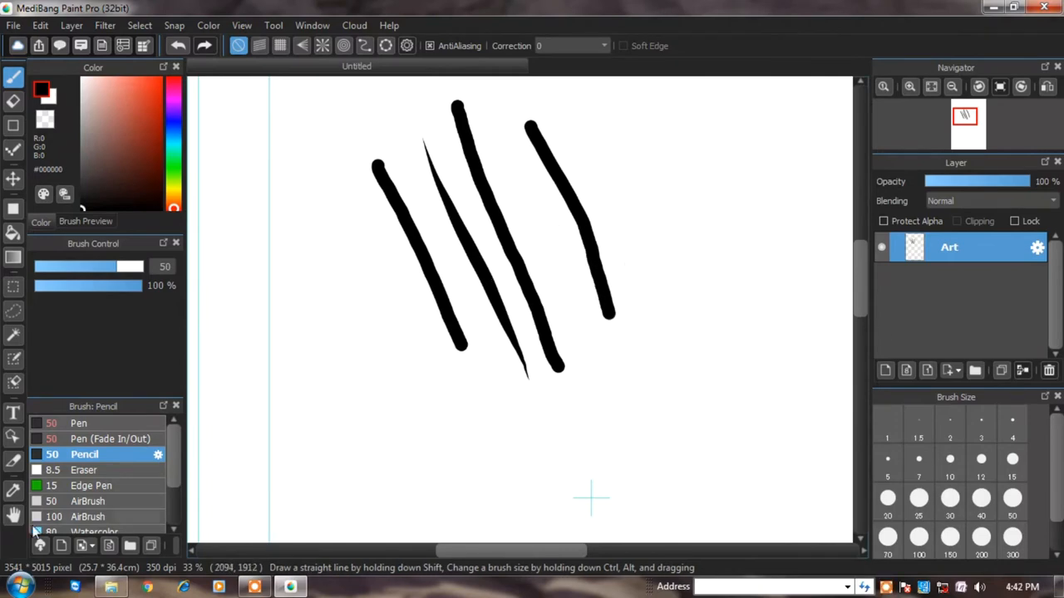
- Draw a hollow outlined Edge Pen stroke at width 20 left of the others
left_click(93, 485)
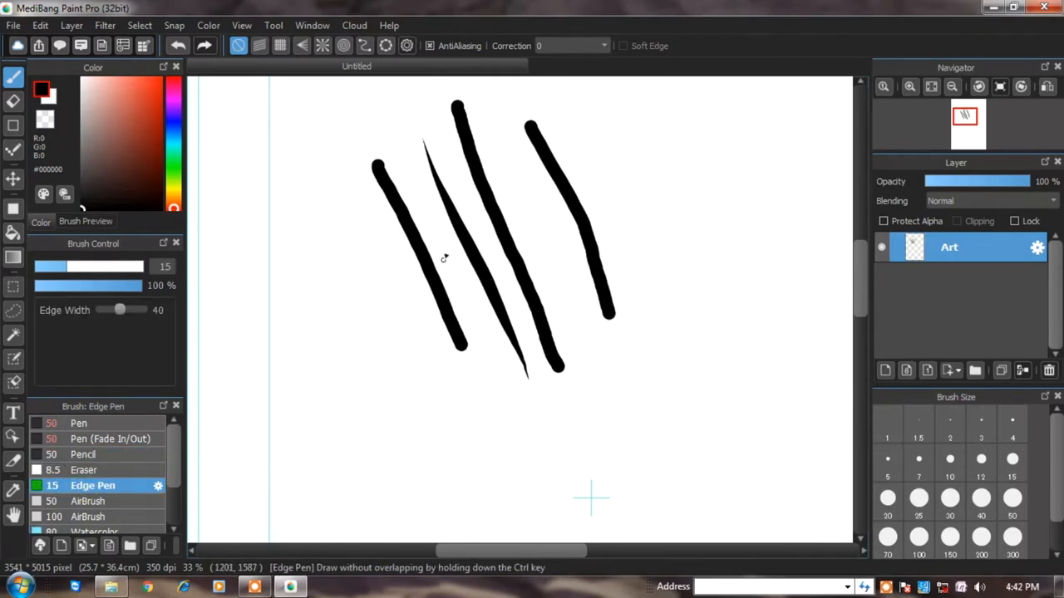
left_click(888, 516)
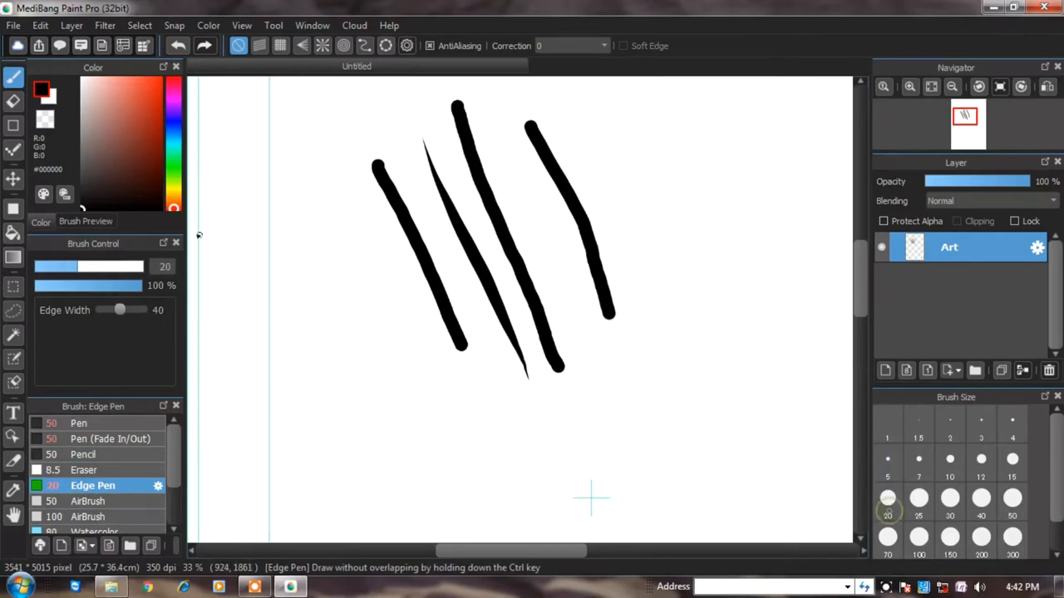
left_click_drag(292, 169, 372, 465)
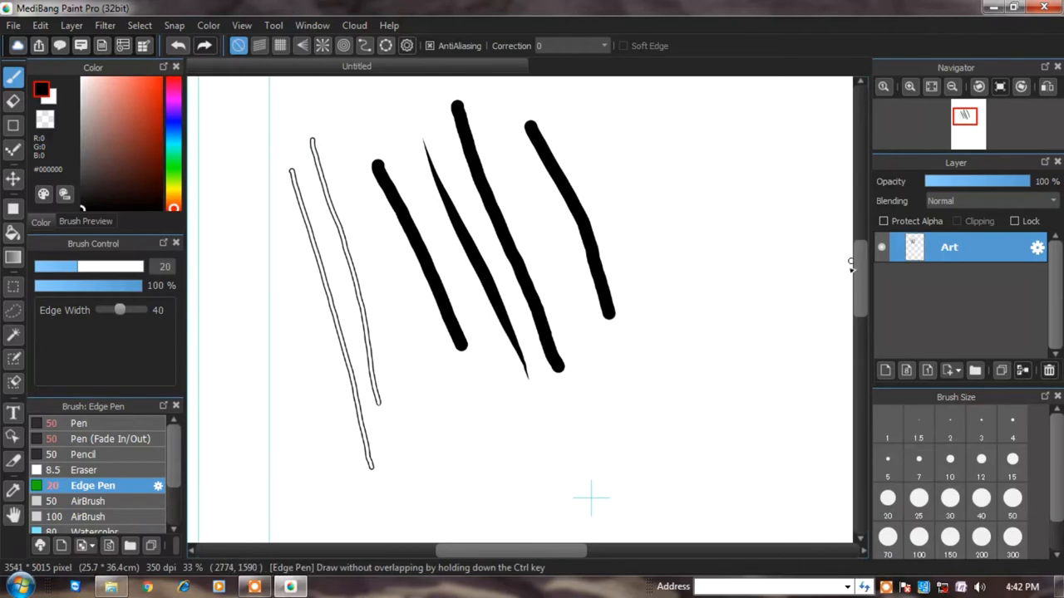
left_click(90, 500)
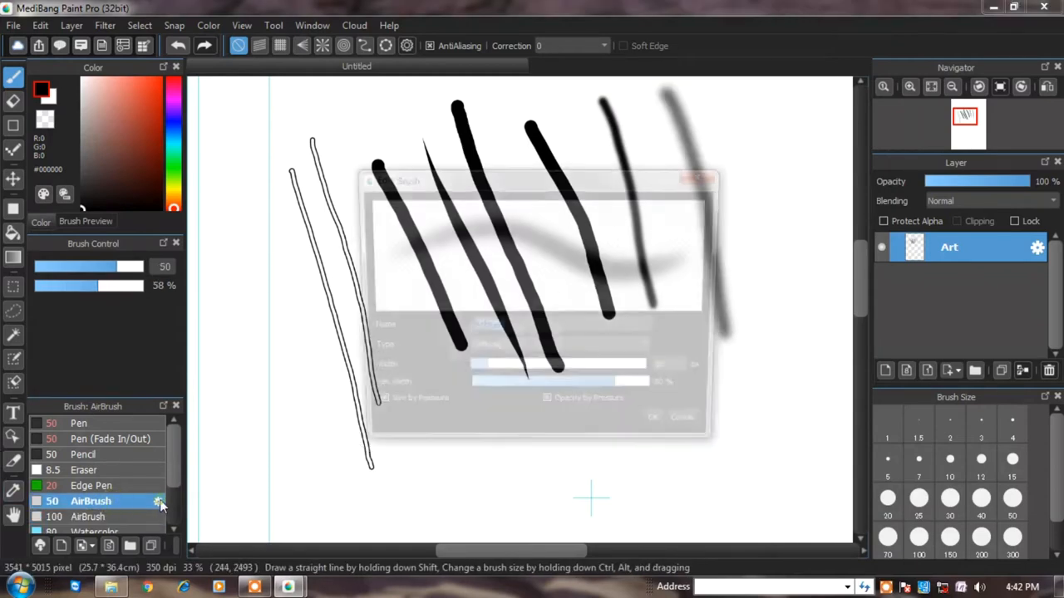
- Add two soft grey AirBrush strokes, leaving the second AirBrush's settings unchanged
left_click(158, 501)
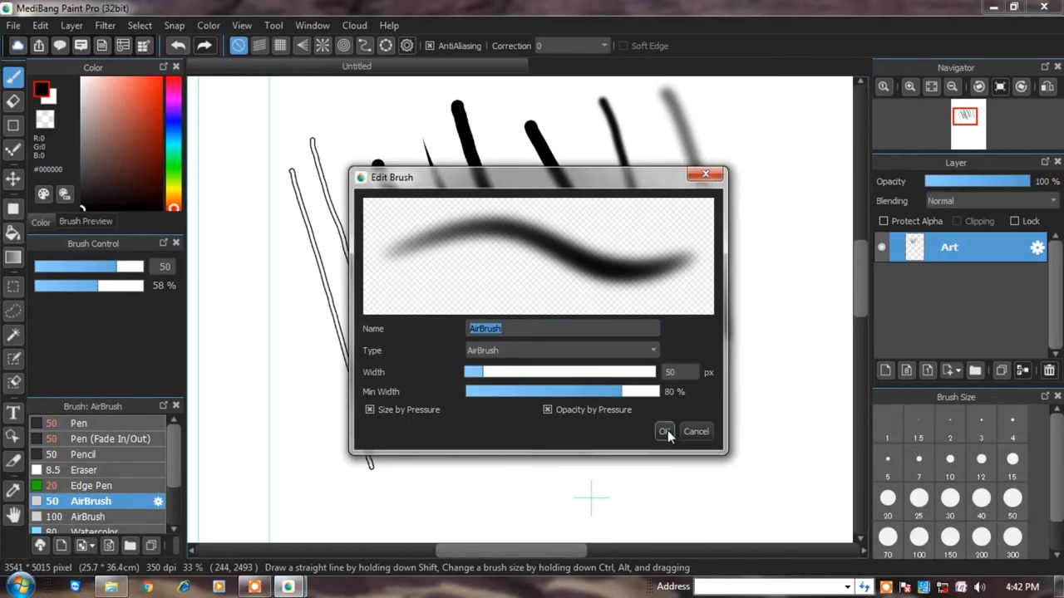
left_click(664, 431)
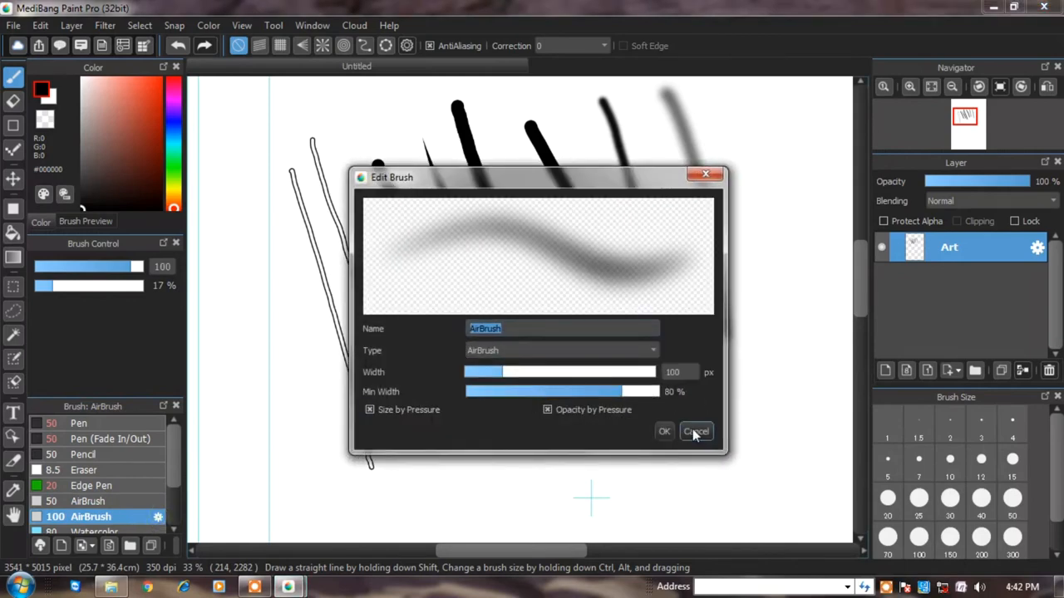
left_click(697, 432)
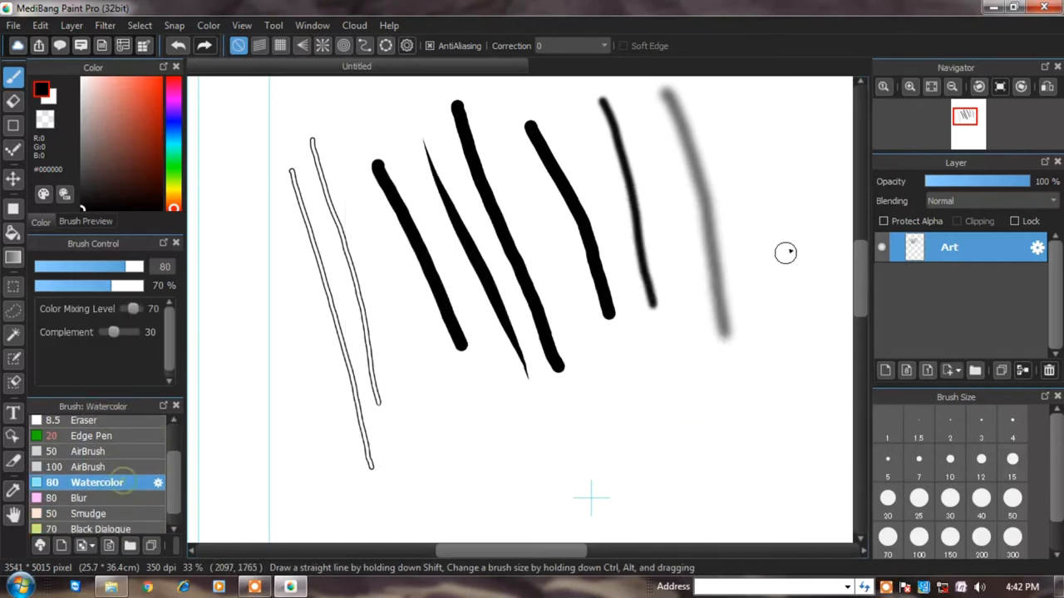
- Draw a thick black Watercolor stroke at the right end of the row
left_click_drag(765, 92, 791, 329)
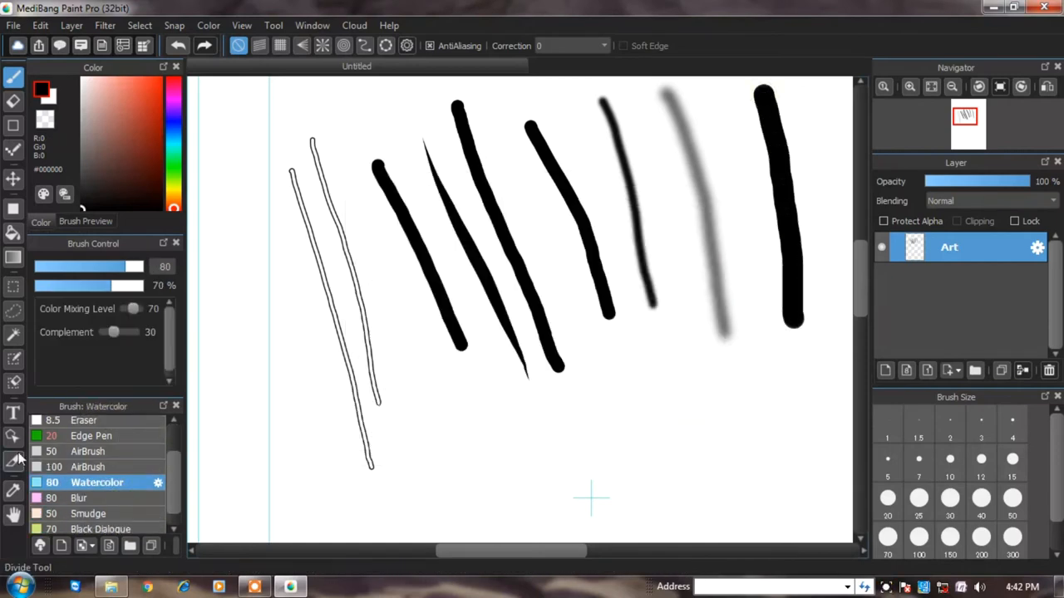
left_click(80, 499)
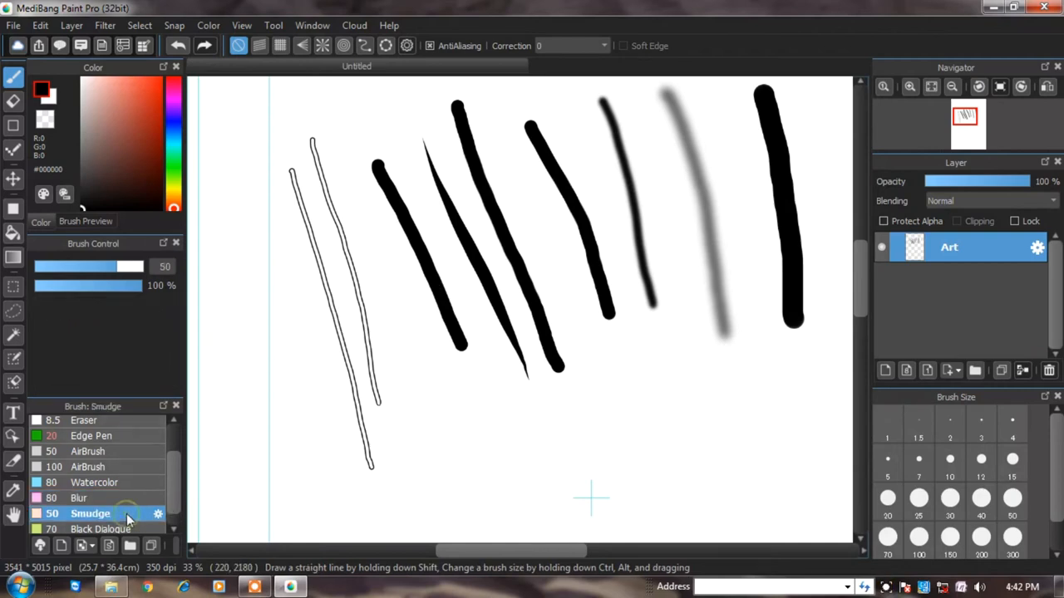
mouse_move(113, 507)
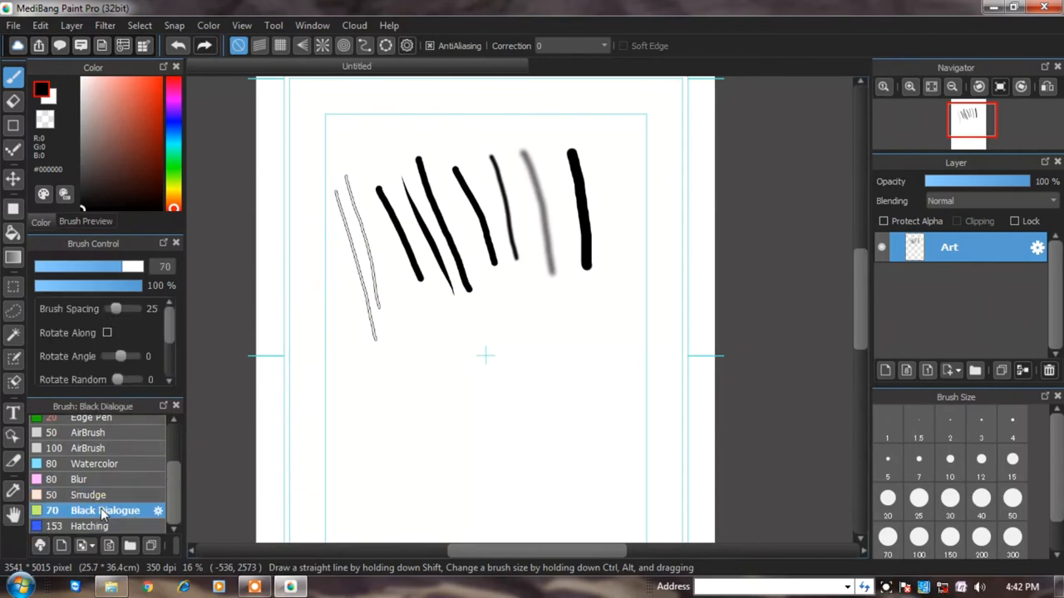
mouse_move(459, 405)
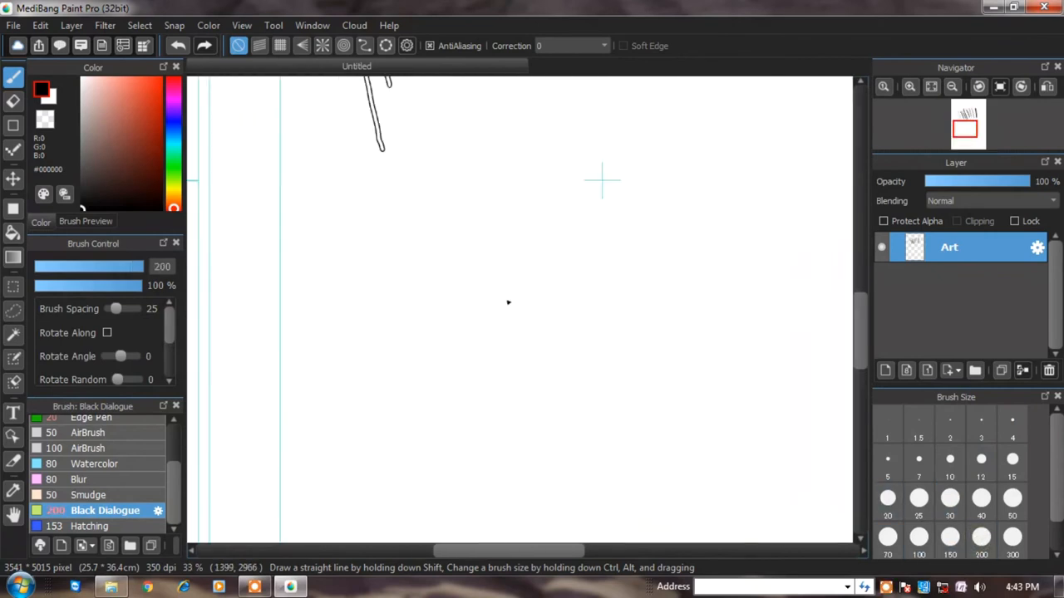
- Paint a solid black Black Dialogue patch at size 200 below the strokes
left_click_drag(408, 282, 540, 312)
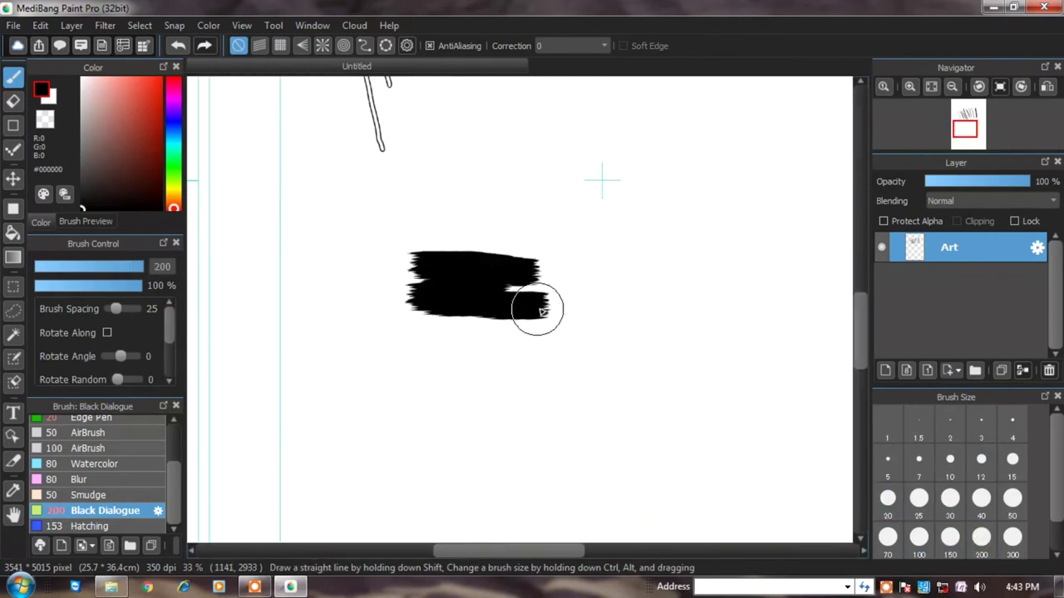
left_click_drag(540, 312, 519, 229)
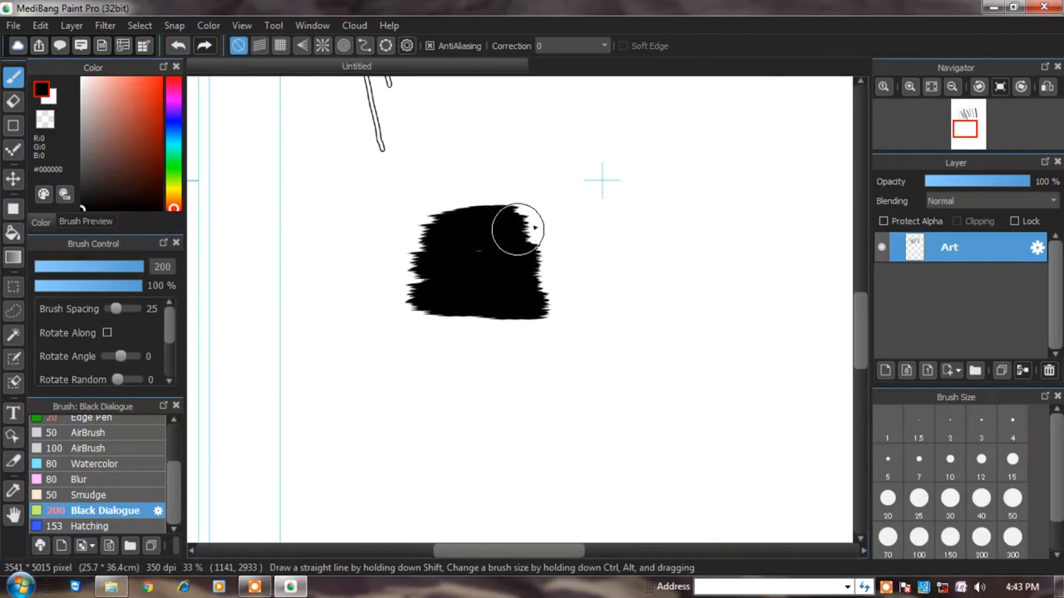
left_click_drag(518, 229, 416, 246)
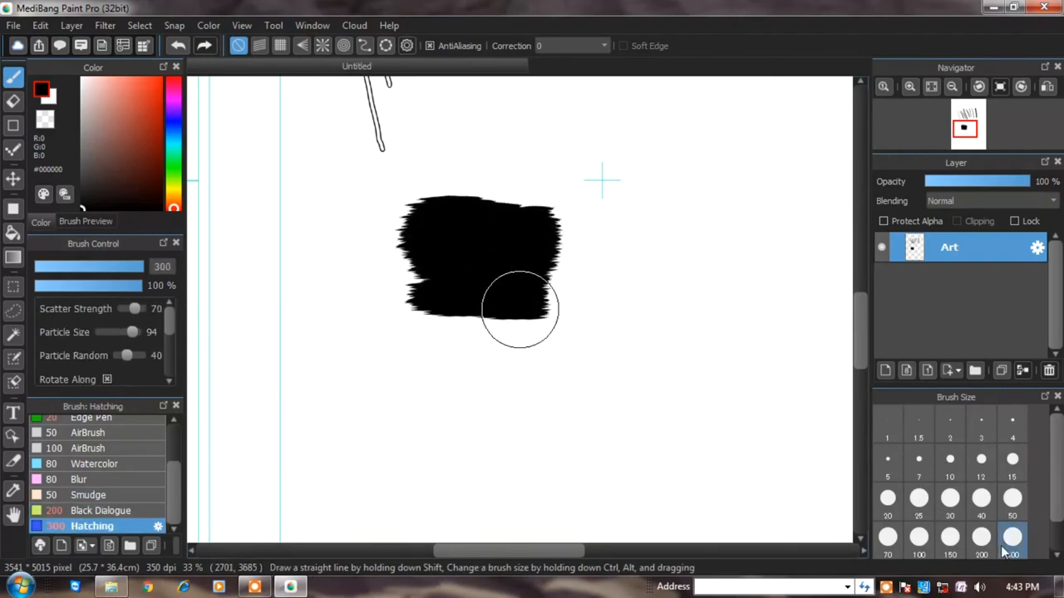
- Dab a grey speckled Hatching cloud at size 300 beside the black patch
left_click_drag(518, 312, 673, 133)
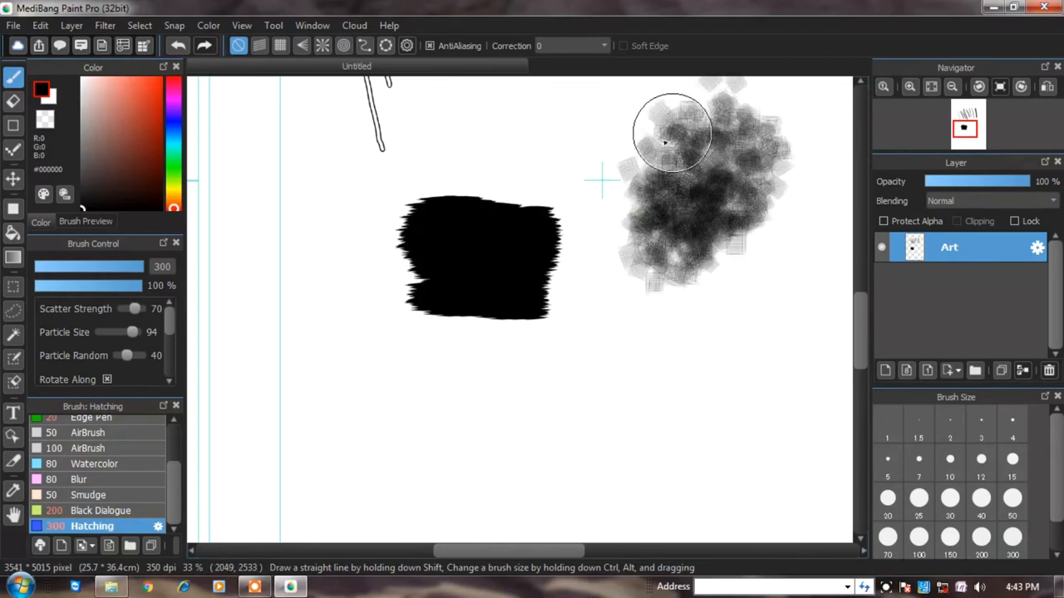
left_click_drag(673, 133, 784, 216)
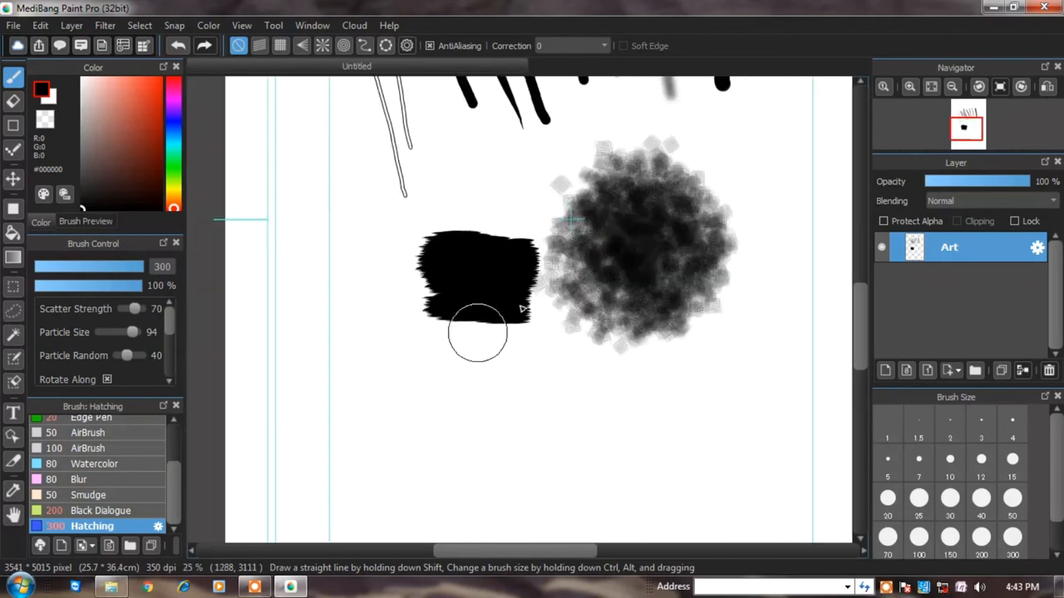
scroll("down", 3)
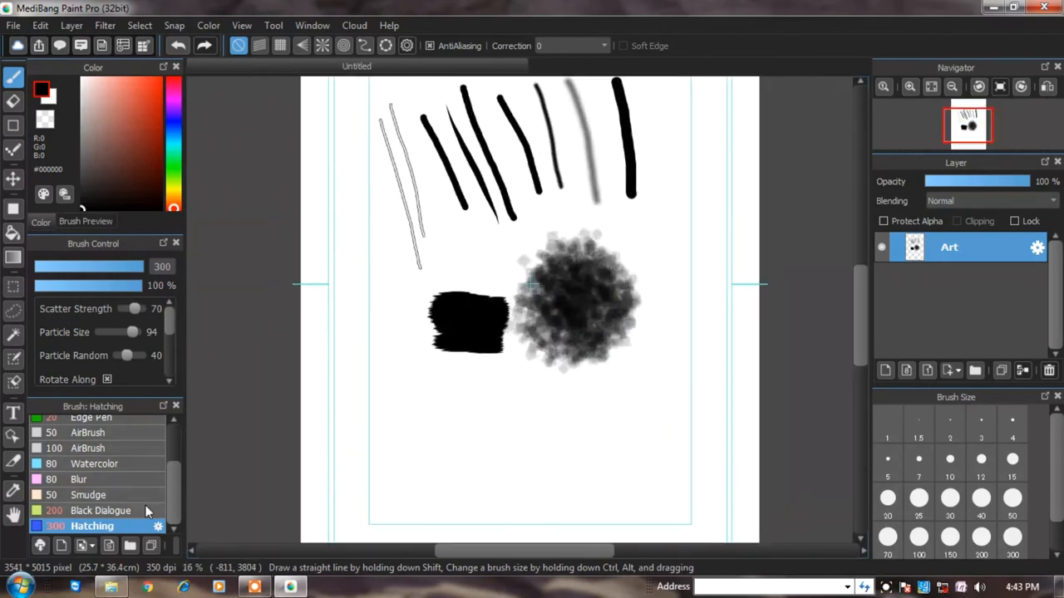